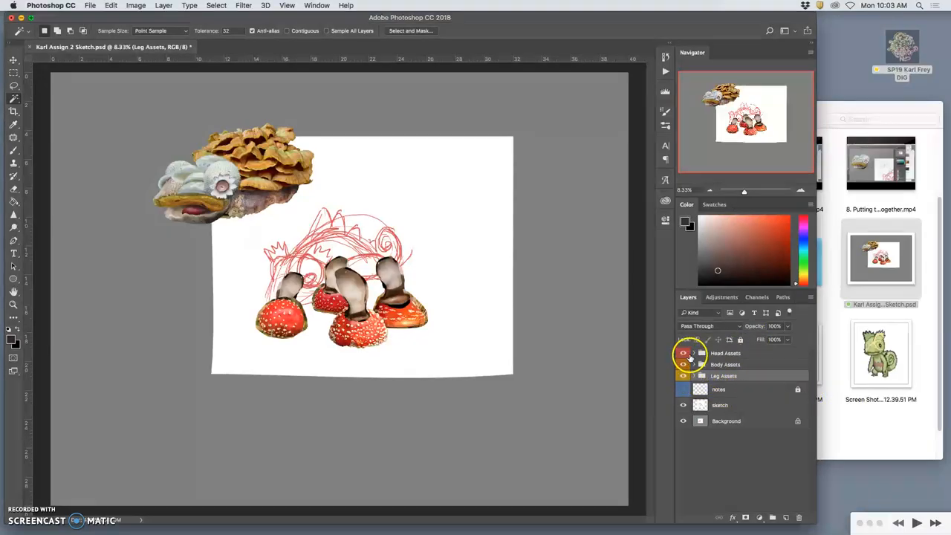
Step: Toggle visibility of the head and body asset groups to compare them against the sketch, then select them
{"action": "left_click", "coordinate": [725, 364]}
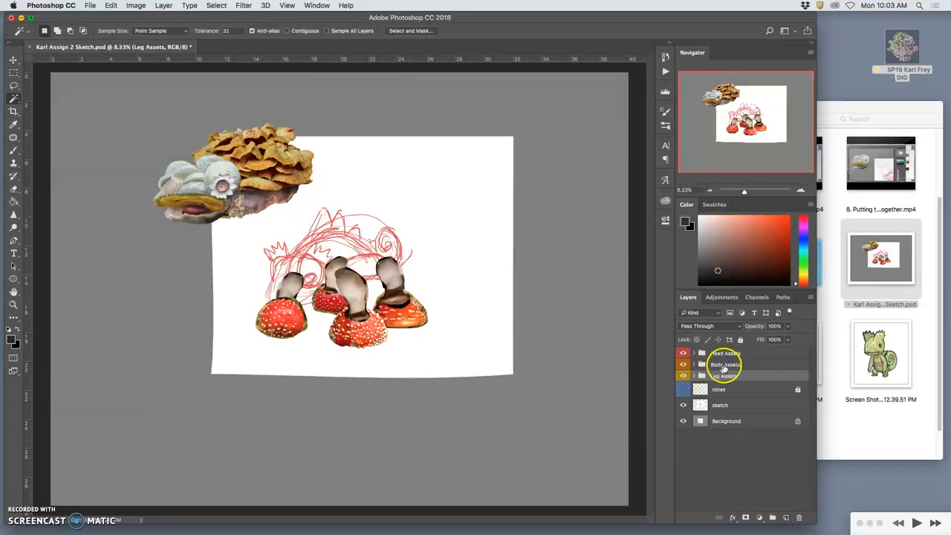
{"action": "left_click", "coordinate": [683, 353]}
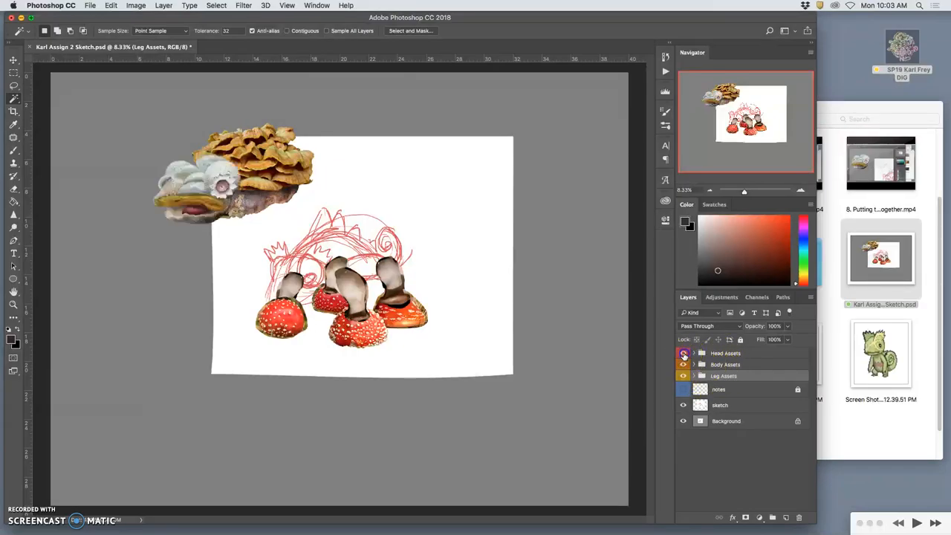
{"action": "left_click", "coordinate": [693, 354]}
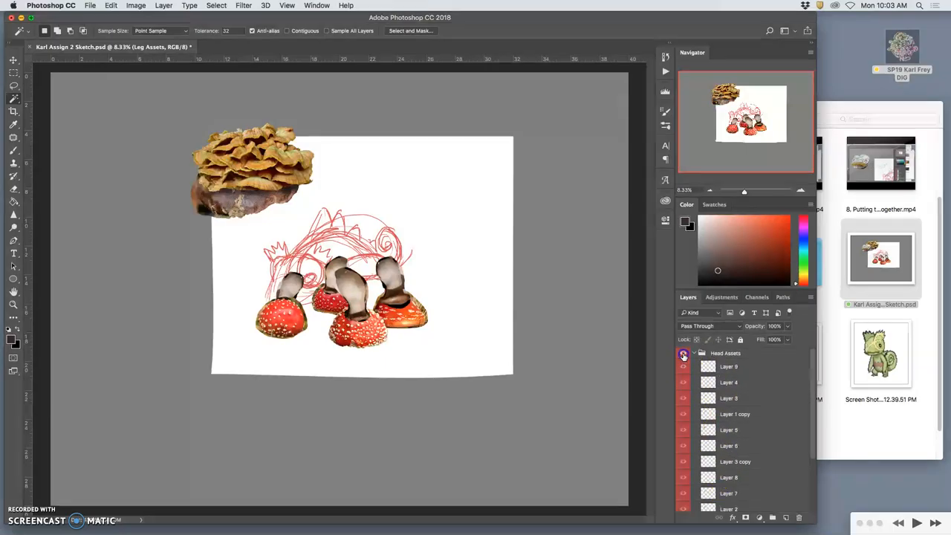
{"action": "left_click", "coordinate": [693, 354]}
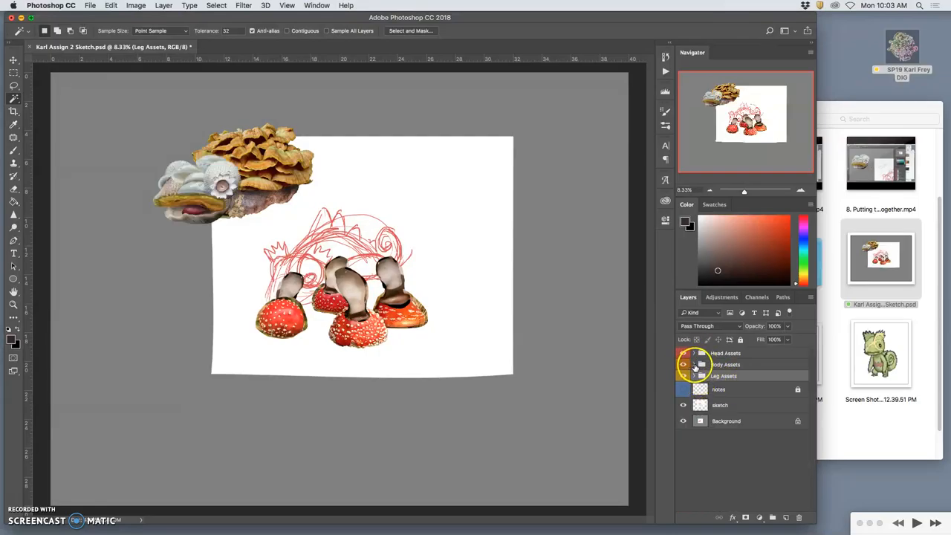
{"action": "left_click", "coordinate": [683, 364]}
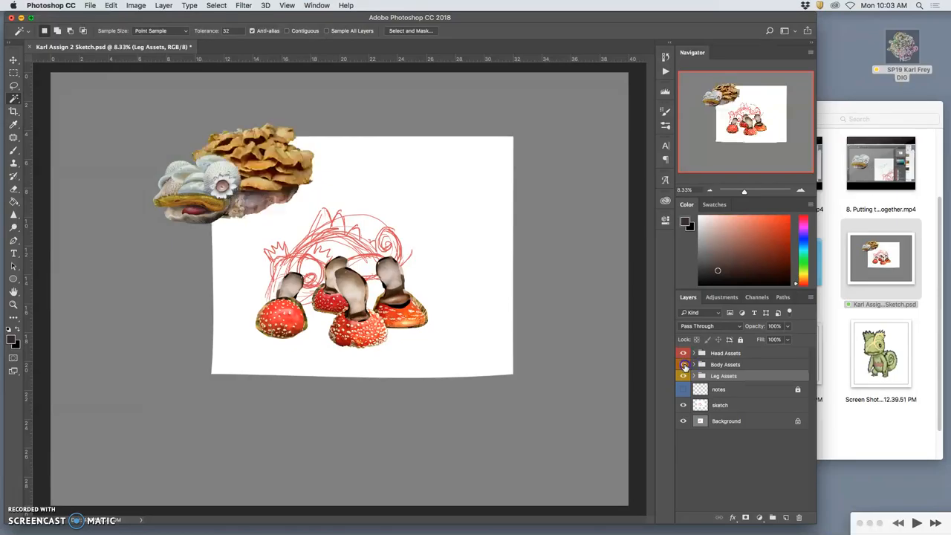
{"action": "left_click", "coordinate": [683, 364]}
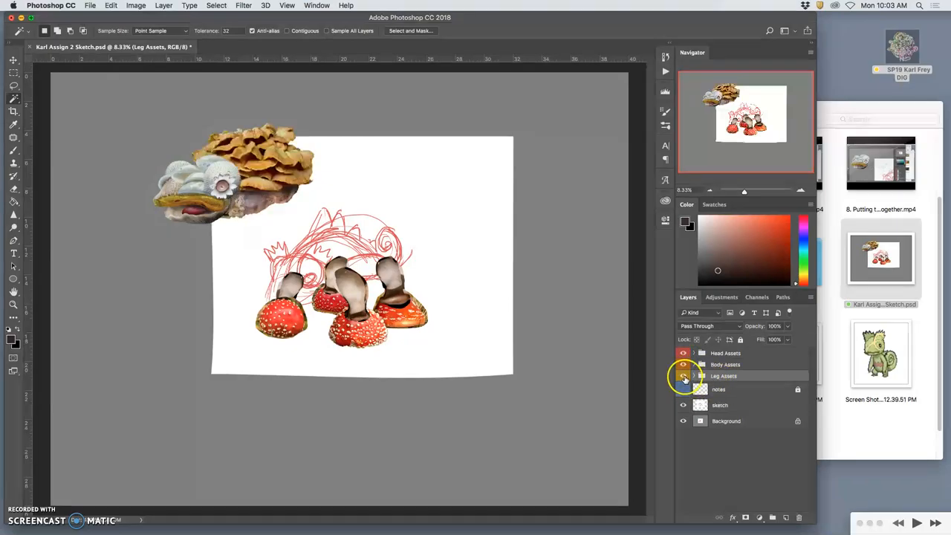
{"action": "left_click", "coordinate": [683, 374]}
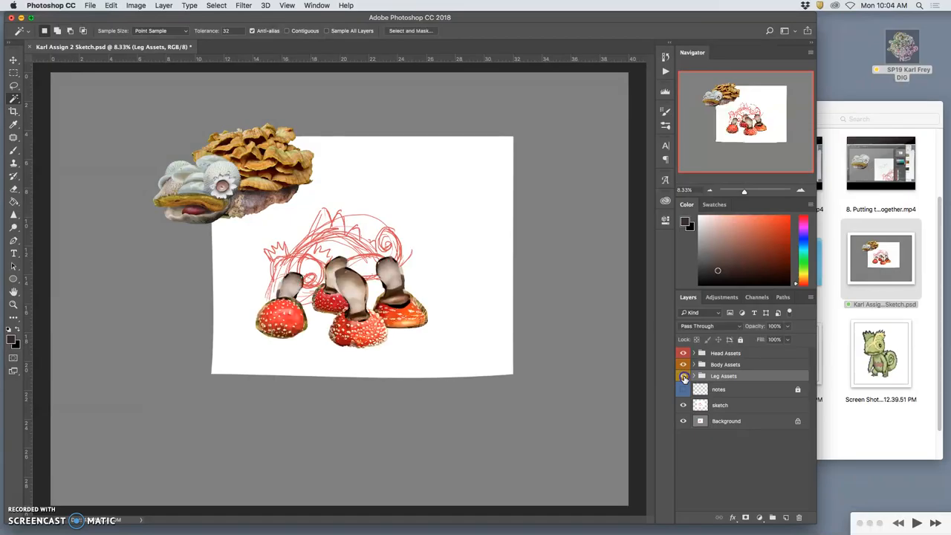
{"action": "left_click", "coordinate": [704, 377]}
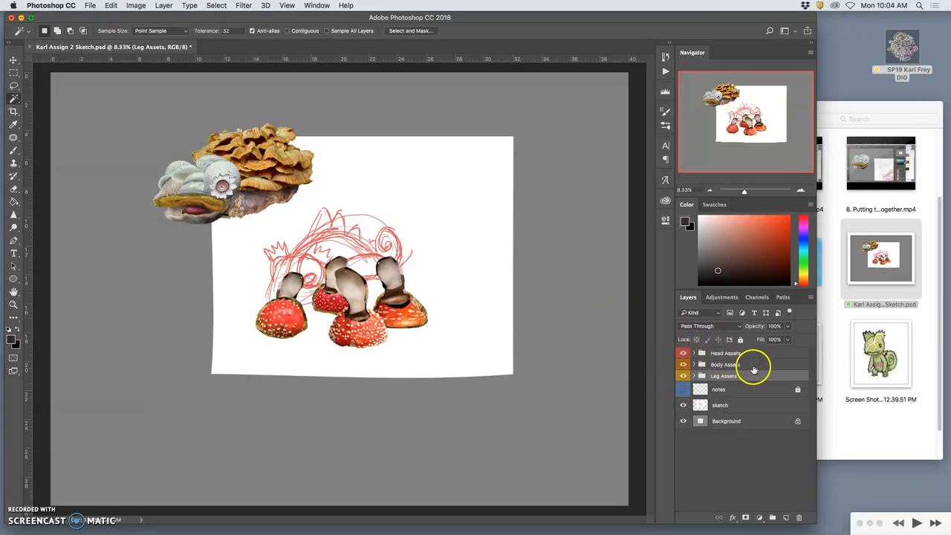
{"action": "left_click", "coordinate": [725, 354]}
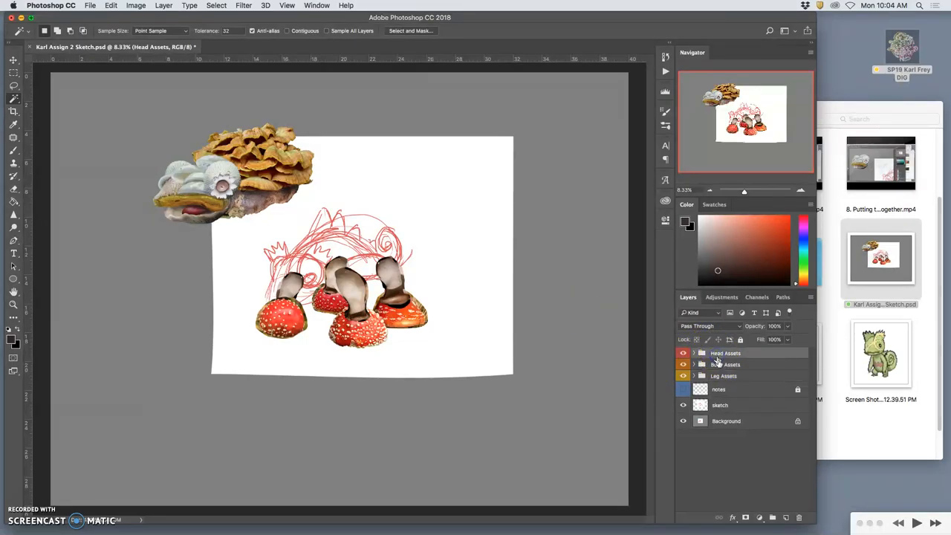
{"action": "left_click", "coordinate": [724, 364]}
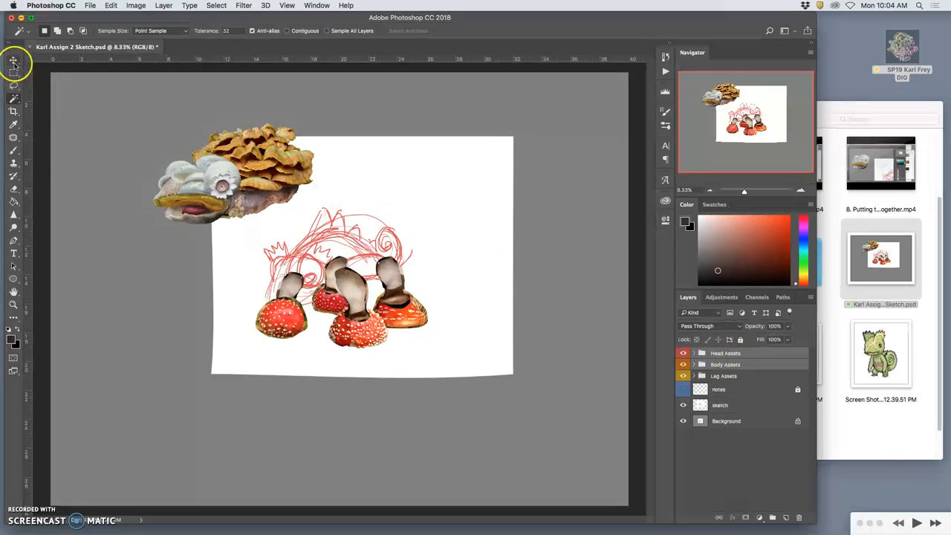
Step: Move the head and crest onto the body and scale them from the corners to fit
{"action": "left_click", "coordinate": [14, 59]}
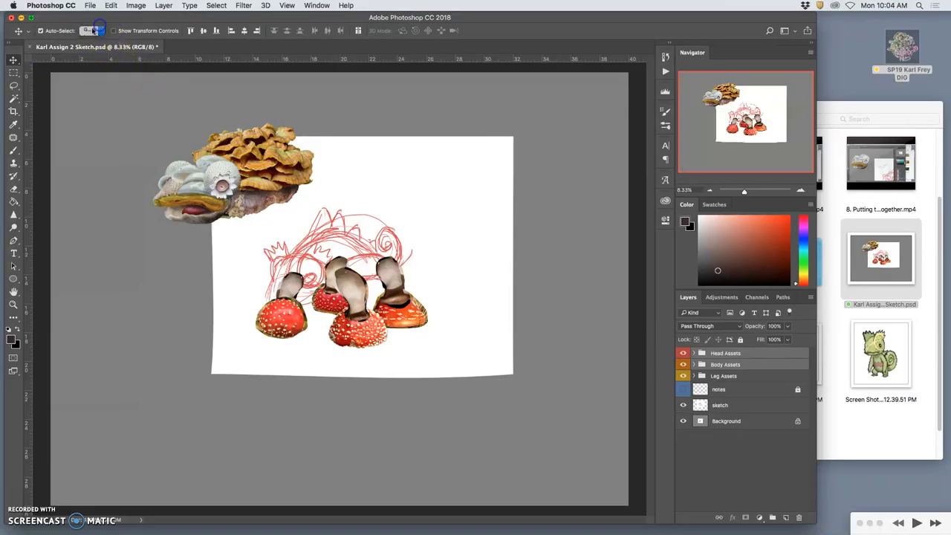
{"action": "left_click_drag", "start_coordinate": [238, 171], "coordinate": [357, 237]}
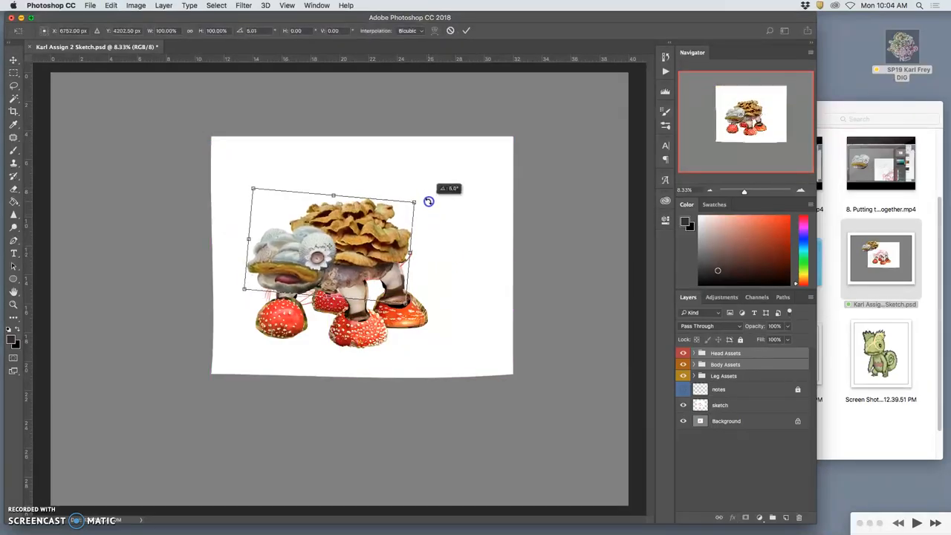
{"action": "left_click_drag", "start_coordinate": [428, 202], "coordinate": [416, 194]}
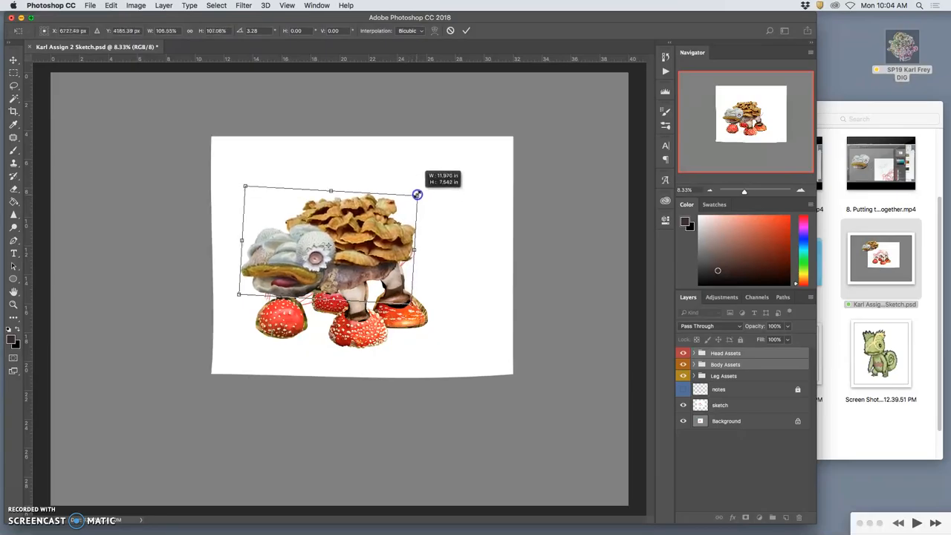
{"action": "left_click_drag", "start_coordinate": [416, 194], "coordinate": [422, 196]}
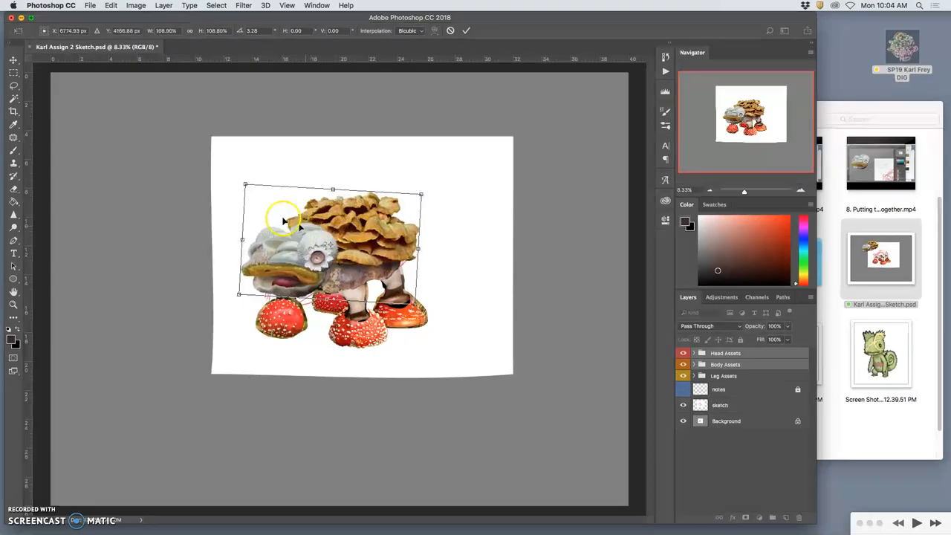
{"action": "right_click", "coordinate": [335, 260]}
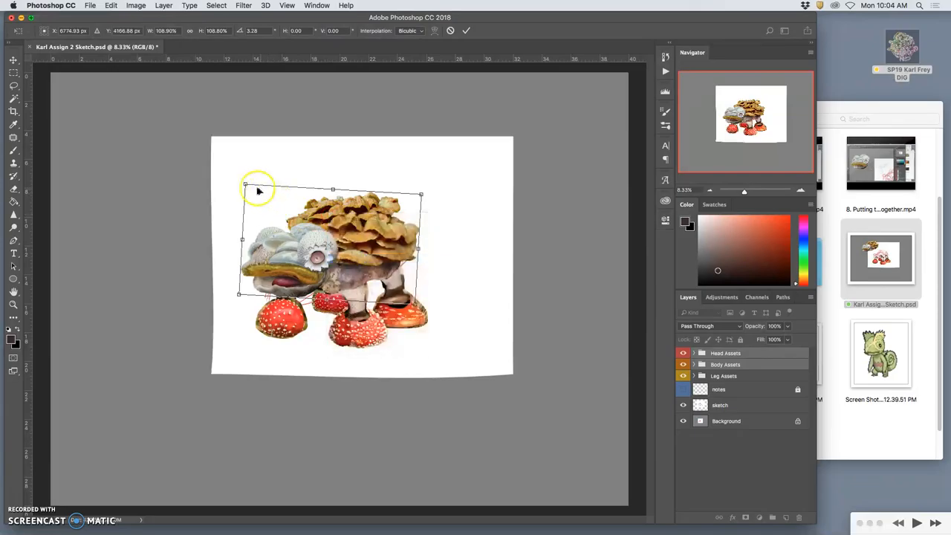
{"action": "left_click_drag", "start_coordinate": [259, 190], "coordinate": [240, 177]}
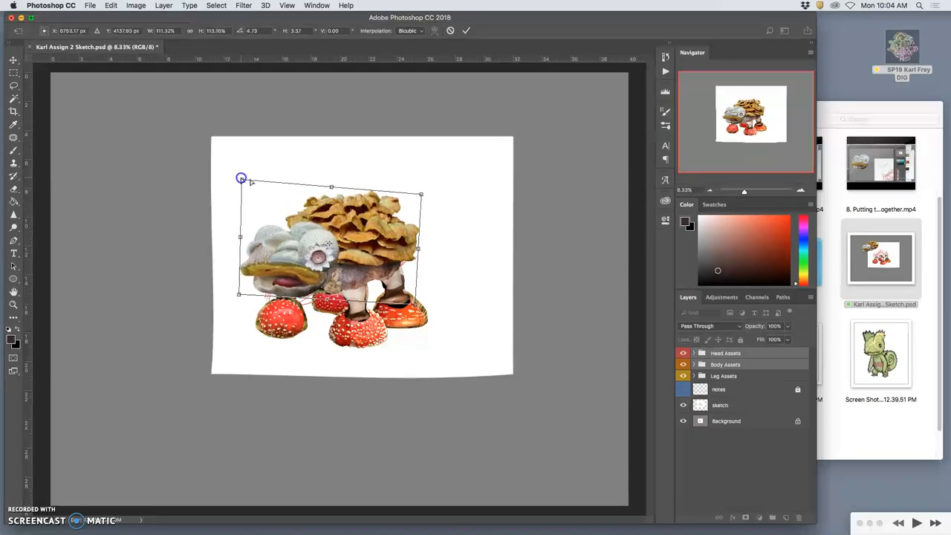
{"action": "left_click_drag", "start_coordinate": [422, 195], "coordinate": [413, 199]}
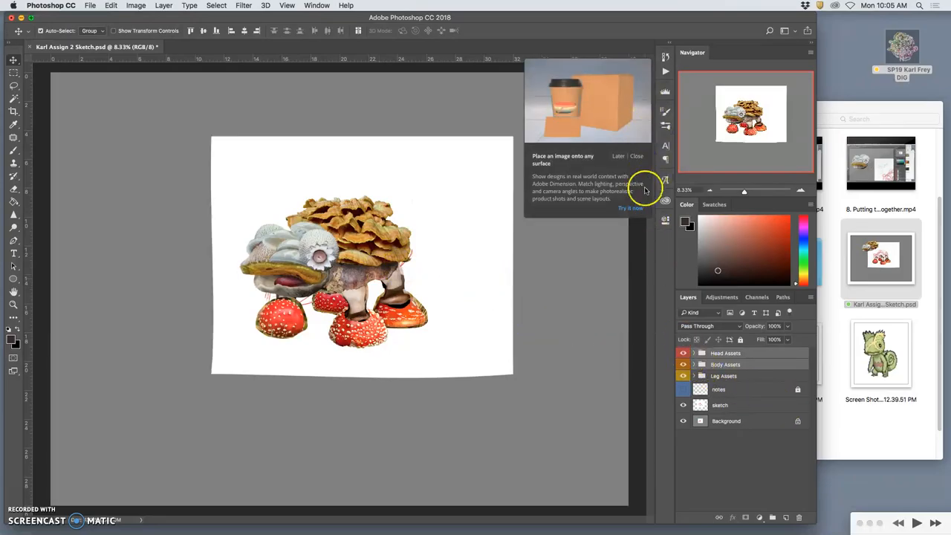
{"action": "left_click", "coordinate": [636, 156]}
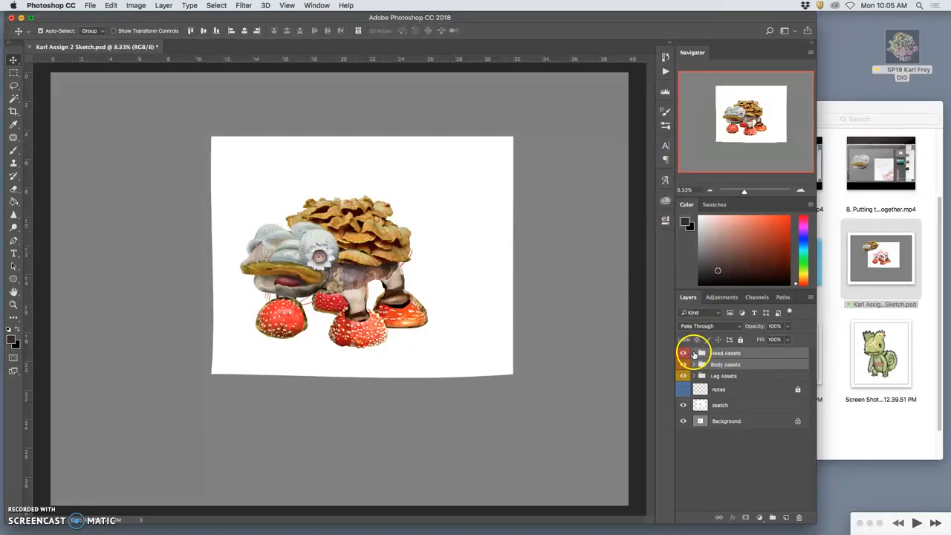
{"action": "left_click", "coordinate": [692, 353]}
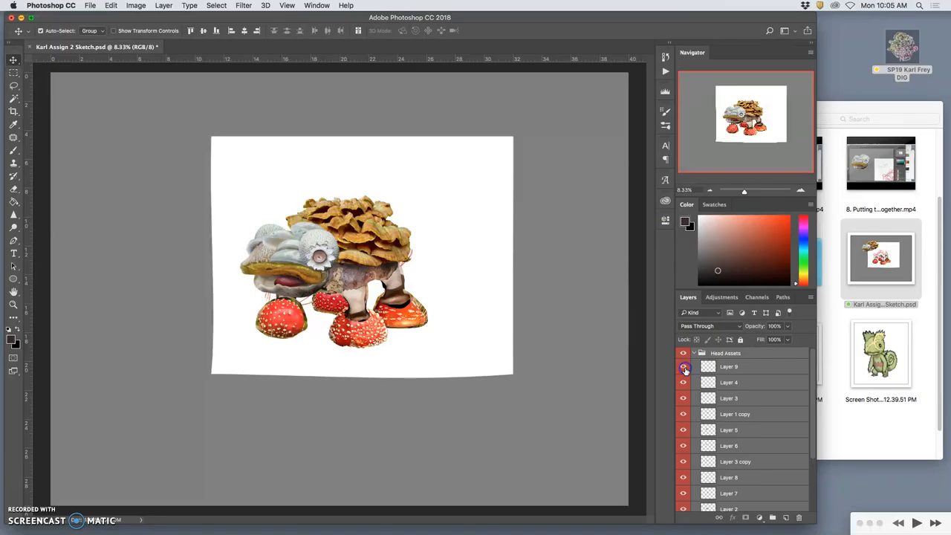
{"action": "left_click", "coordinate": [683, 366]}
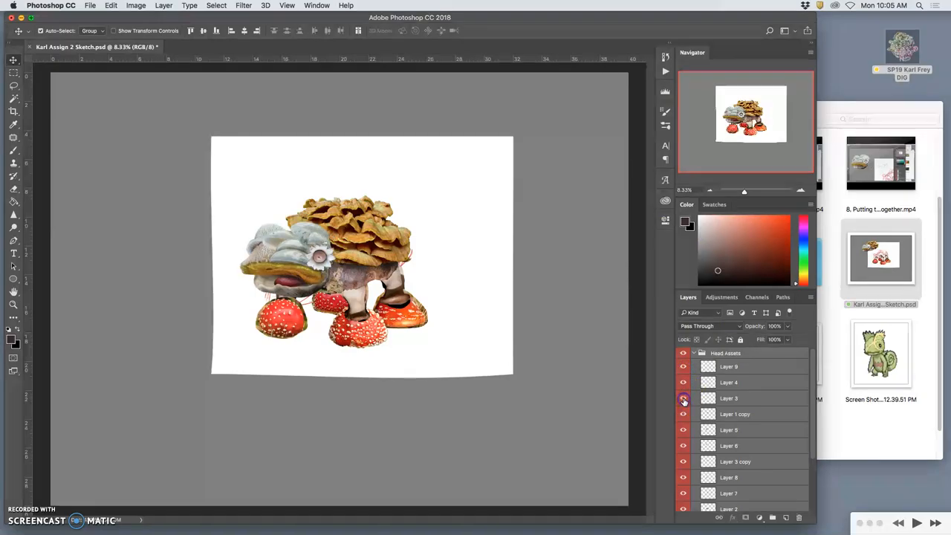
{"action": "left_click", "coordinate": [692, 353]}
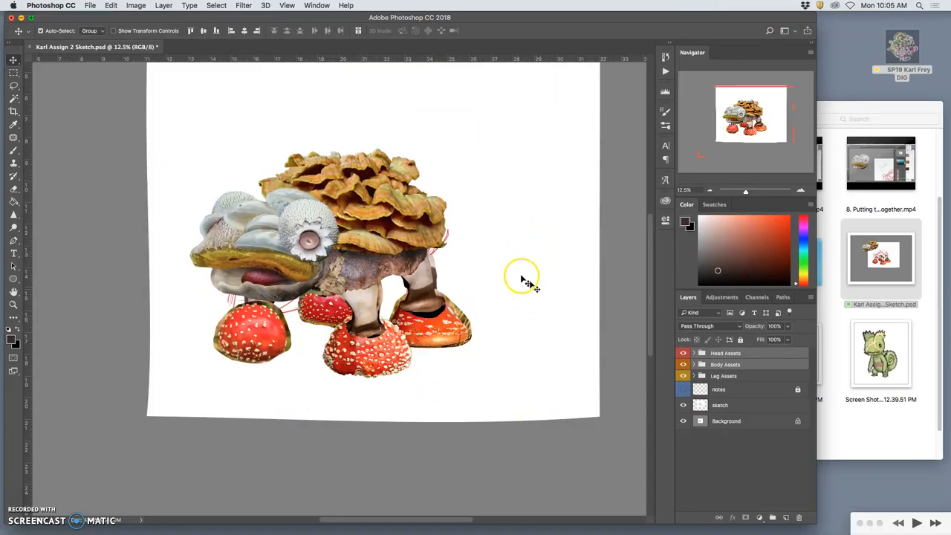
{"action": "left_click", "coordinate": [683, 404]}
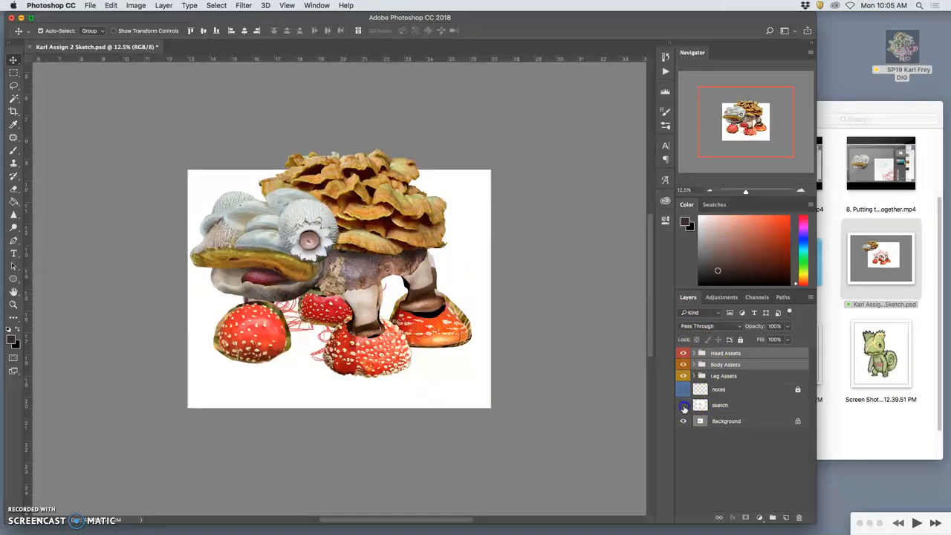
{"action": "left_click", "coordinate": [684, 404]}
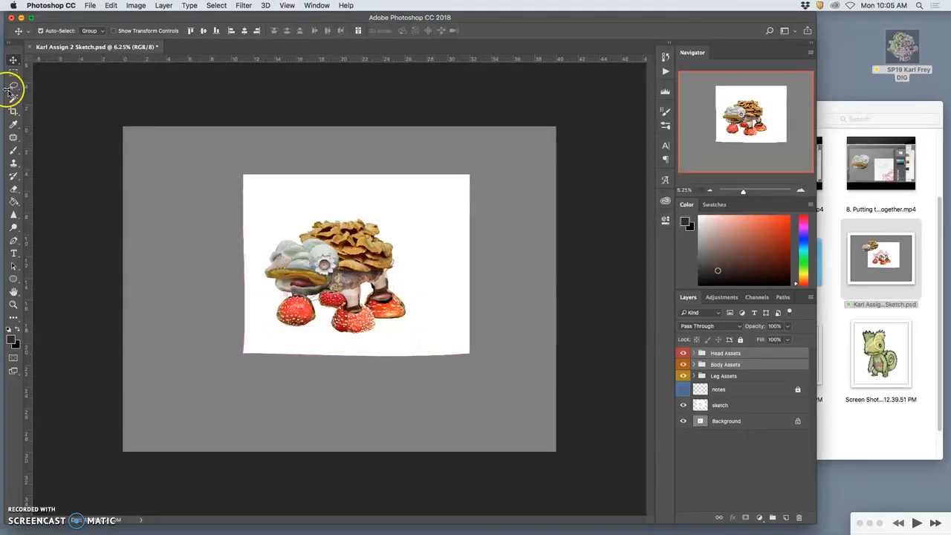
{"action": "left_click", "coordinate": [12, 110]}
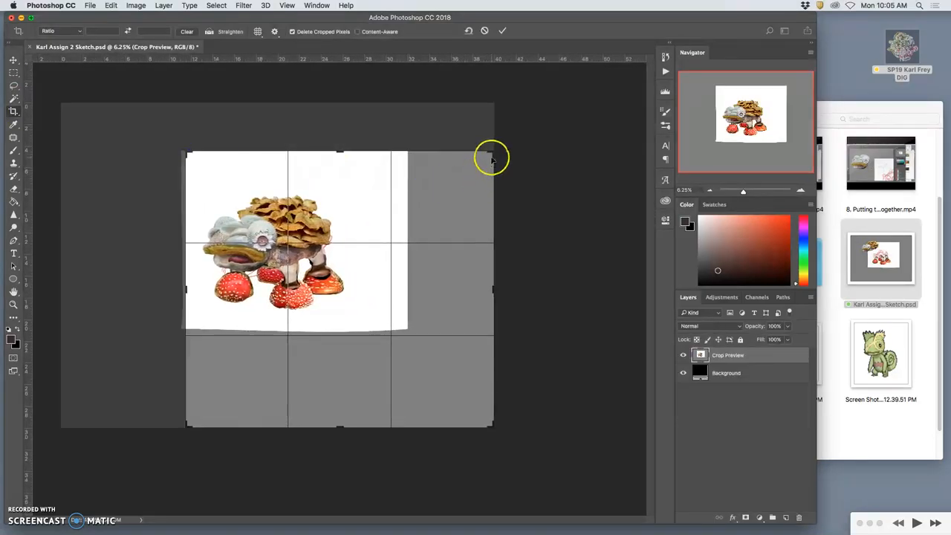
{"action": "left_click_drag", "start_coordinate": [490, 157], "coordinate": [448, 154]}
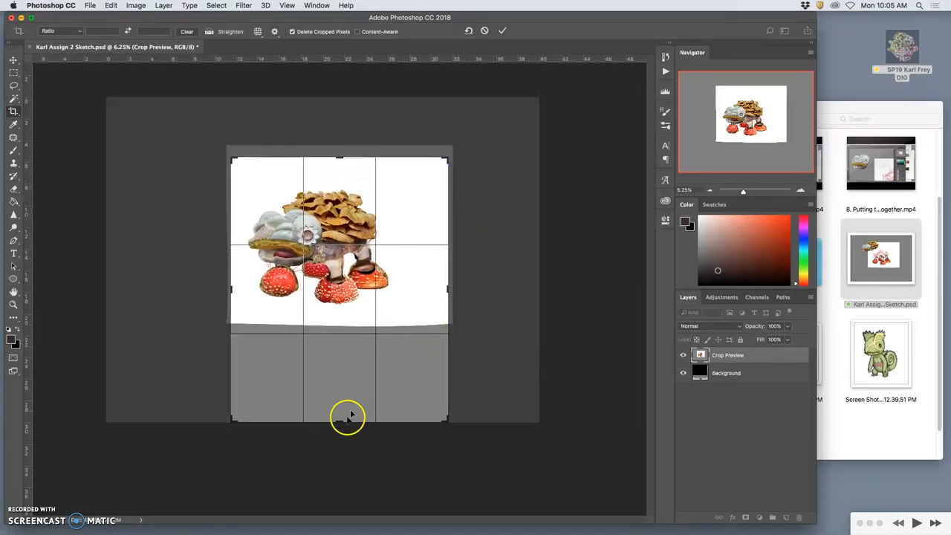
{"action": "left_click_drag", "start_coordinate": [339, 419], "coordinate": [338, 368]}
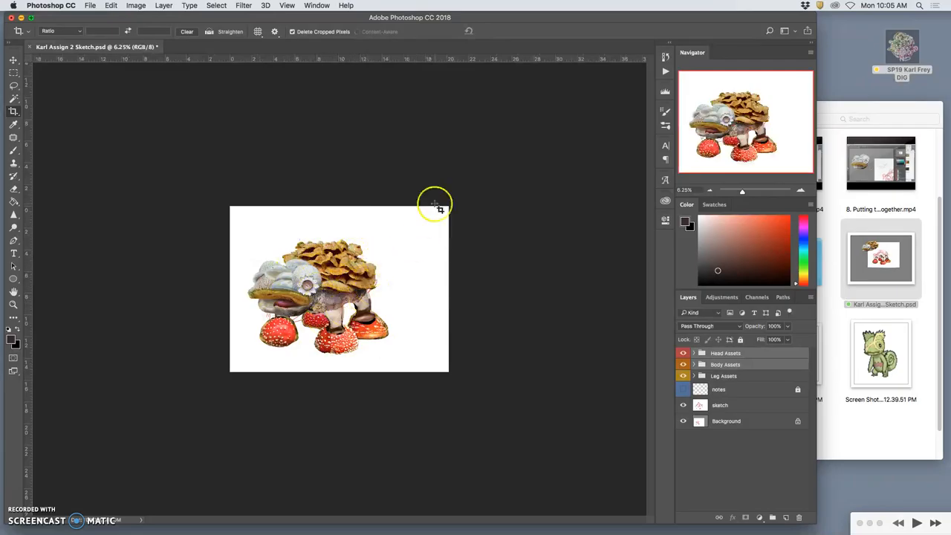
{"action": "mouse_move", "coordinate": [467, 252]}
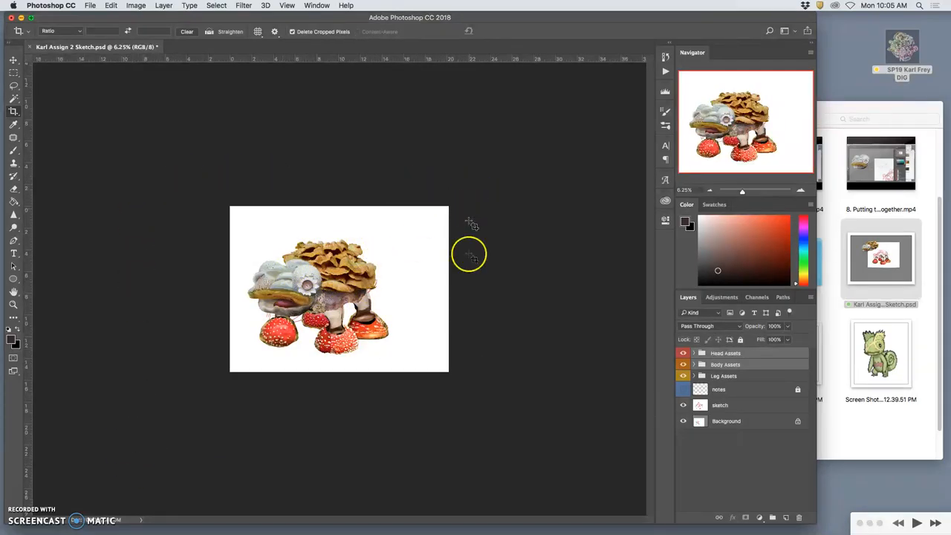
{"action": "mouse_move", "coordinate": [256, 336]}
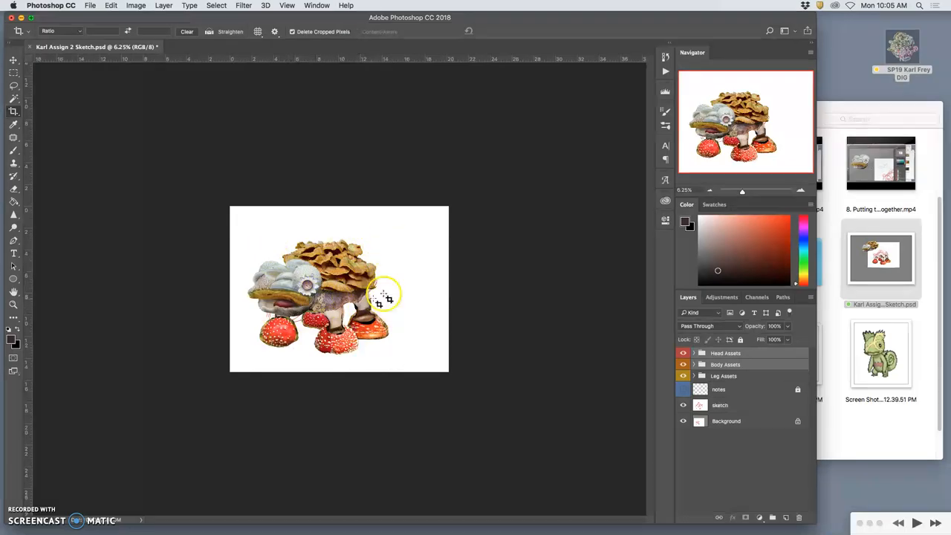
{"action": "mouse_move", "coordinate": [152, 16]}
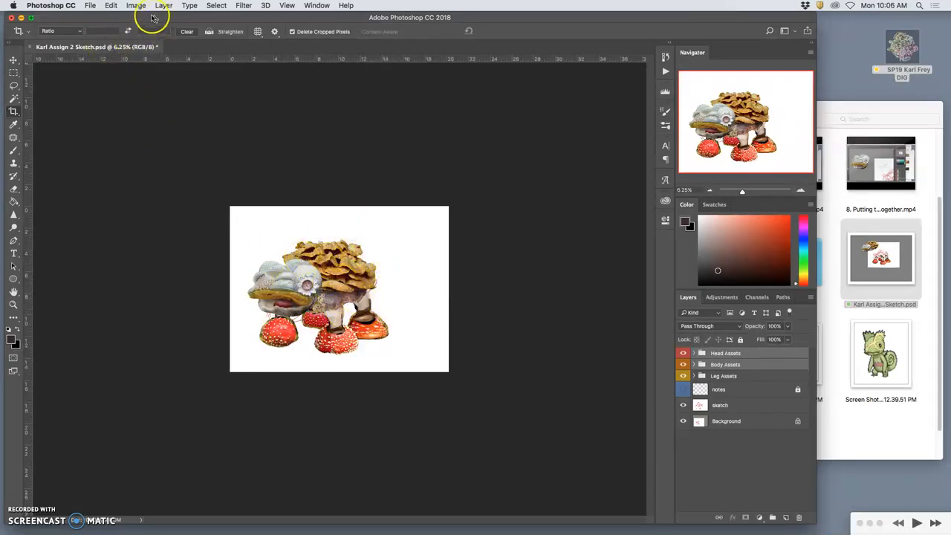
Step: Change the document width in Image Size, then hide the head group to reveal the red sketch
{"action": "left_click", "coordinate": [135, 6]}
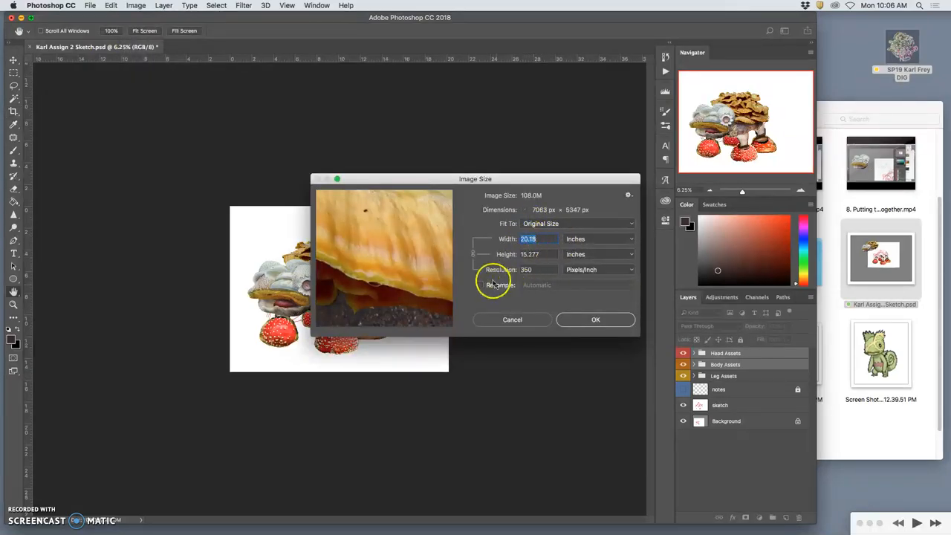
{"action": "mouse_move", "coordinate": [532, 324]}
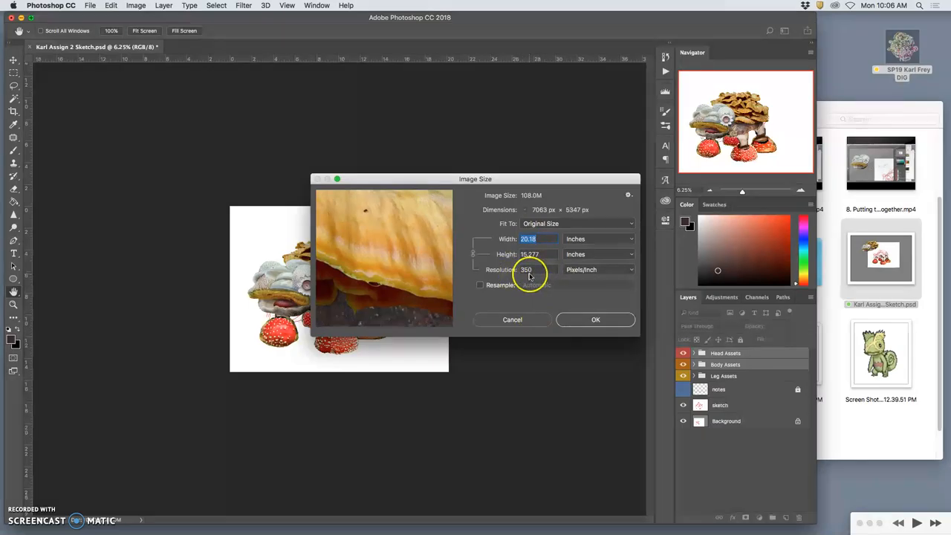
{"action": "mouse_move", "coordinate": [526, 269]}
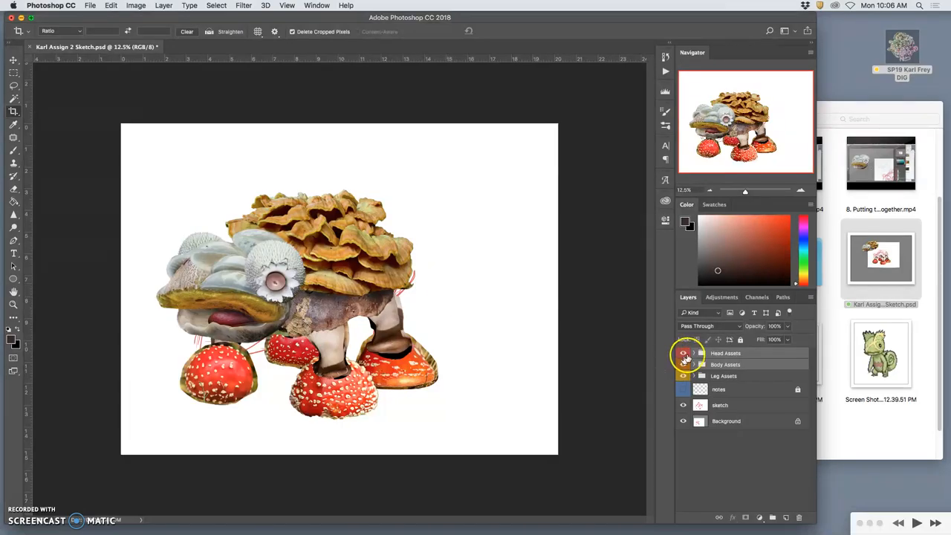
{"action": "left_click", "coordinate": [684, 354]}
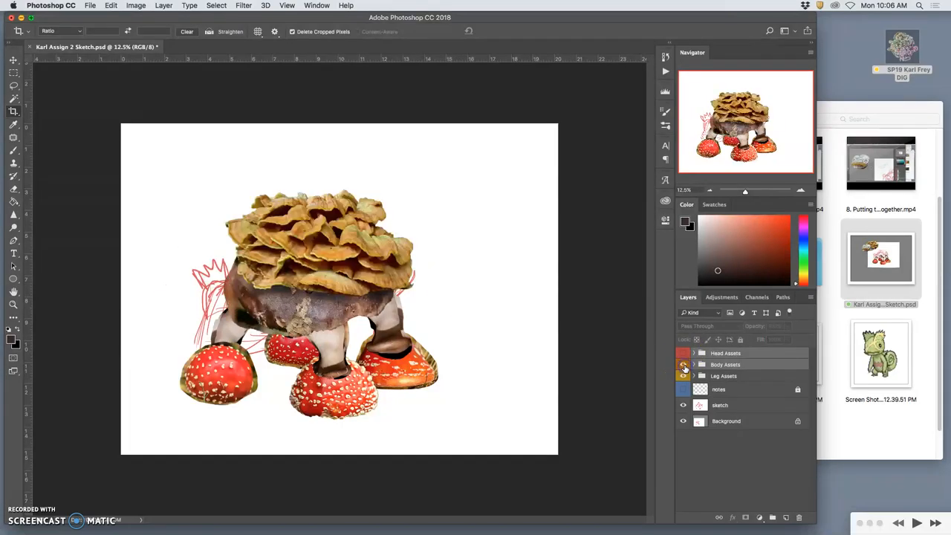
Step: Show the head pieces again and open the Tail Reference folder of mushroom photos in Finder
{"action": "left_click", "coordinate": [684, 354]}
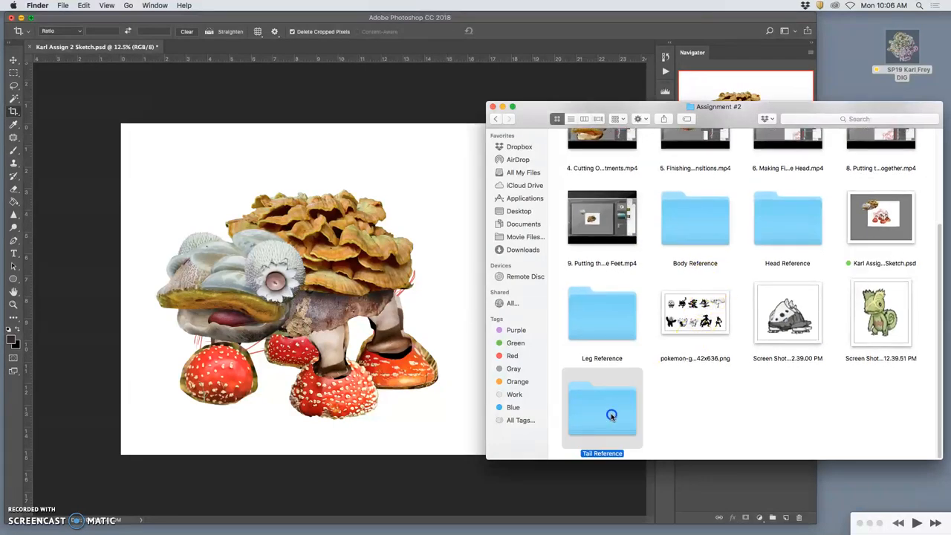
{"action": "double_click", "coordinate": [602, 408]}
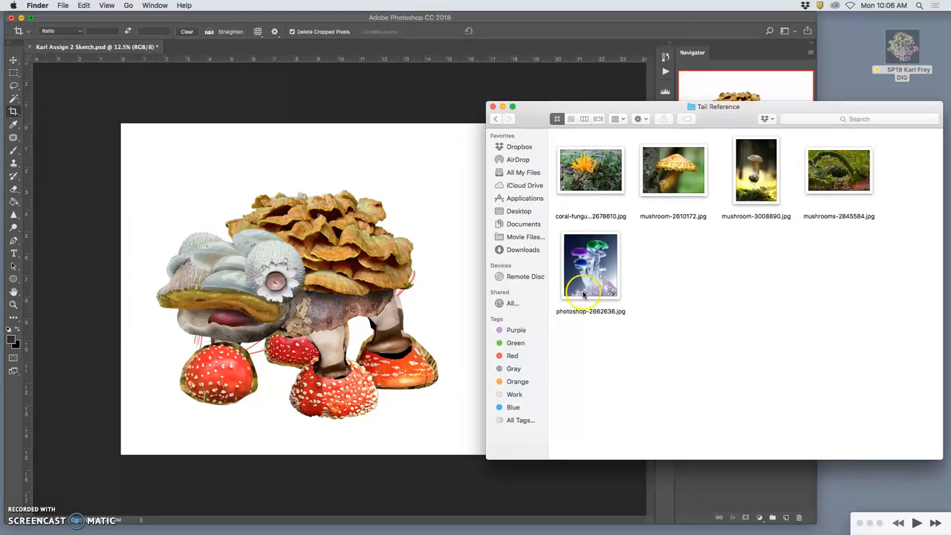
{"action": "mouse_move", "coordinate": [437, 258]}
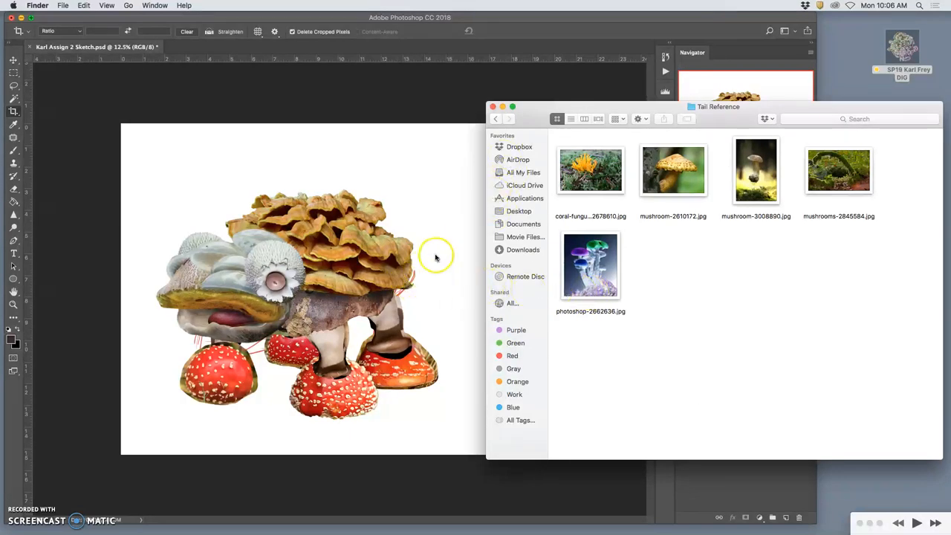
{"action": "mouse_move", "coordinate": [413, 255]}
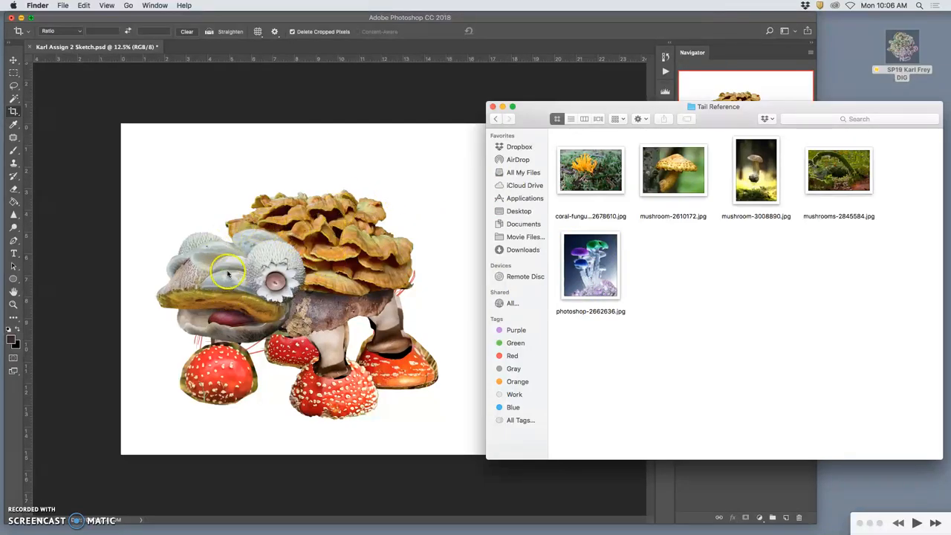
{"action": "left_click", "coordinate": [496, 119]}
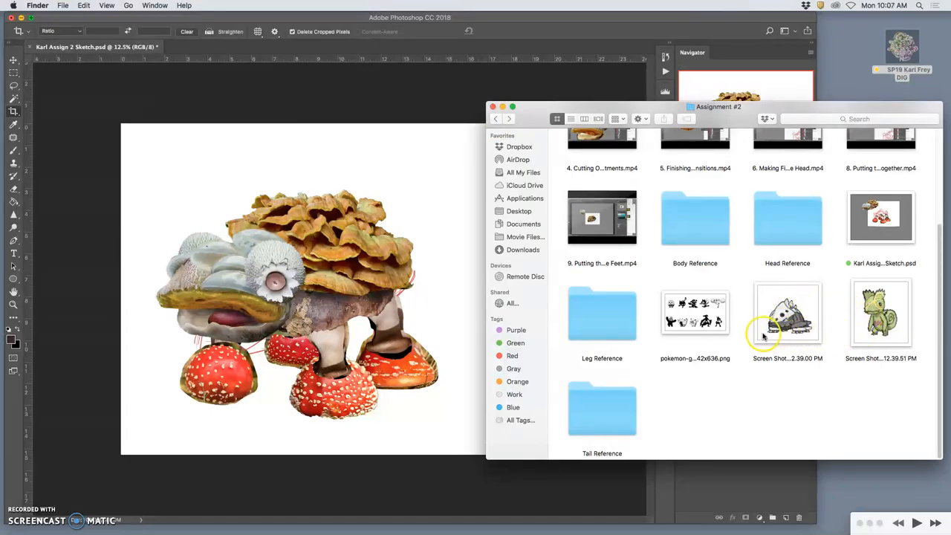
{"action": "left_click", "coordinate": [602, 407]}
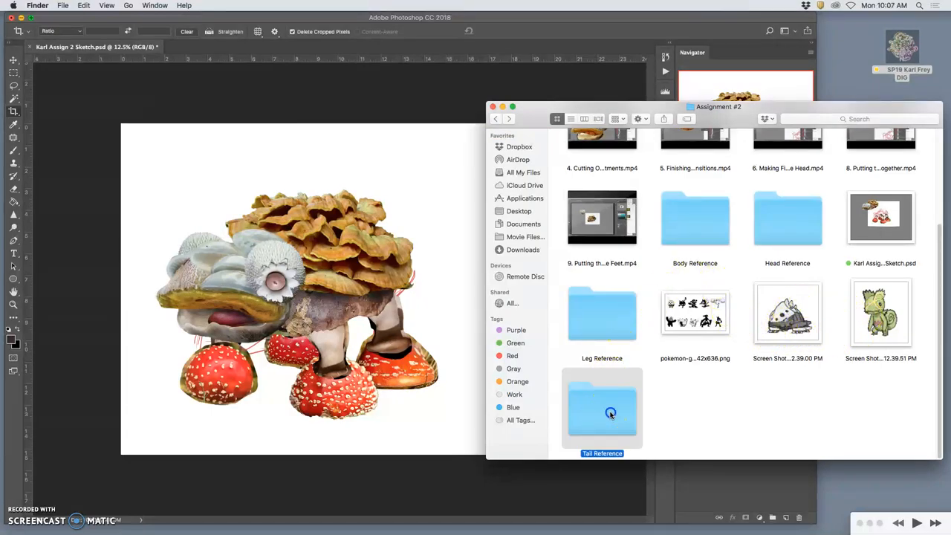
{"action": "double_click", "coordinate": [602, 407]}
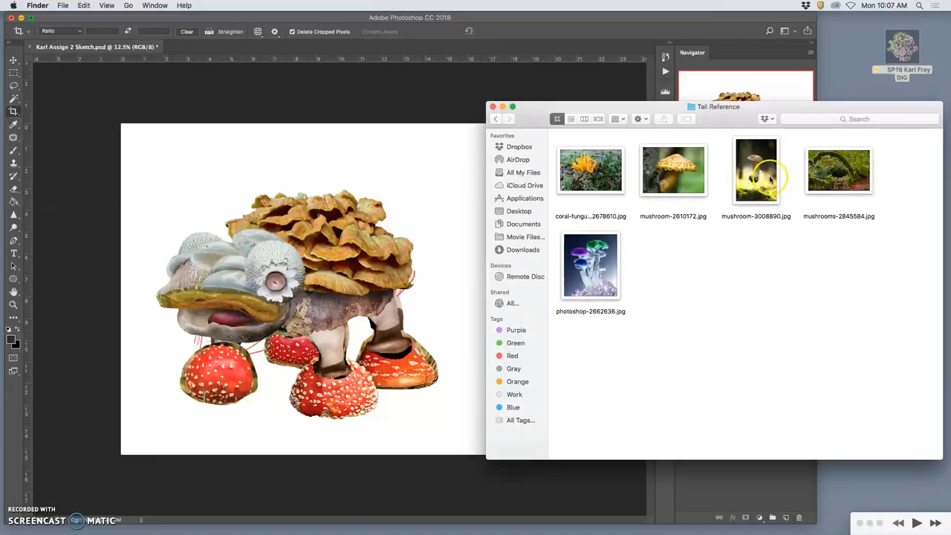
Step: Drop a mushroom reference photo onto the canvas, resize it, lasso one mushroom to its own layer and hide the photo
{"action": "left_click_drag", "start_coordinate": [755, 169], "coordinate": [419, 250]}
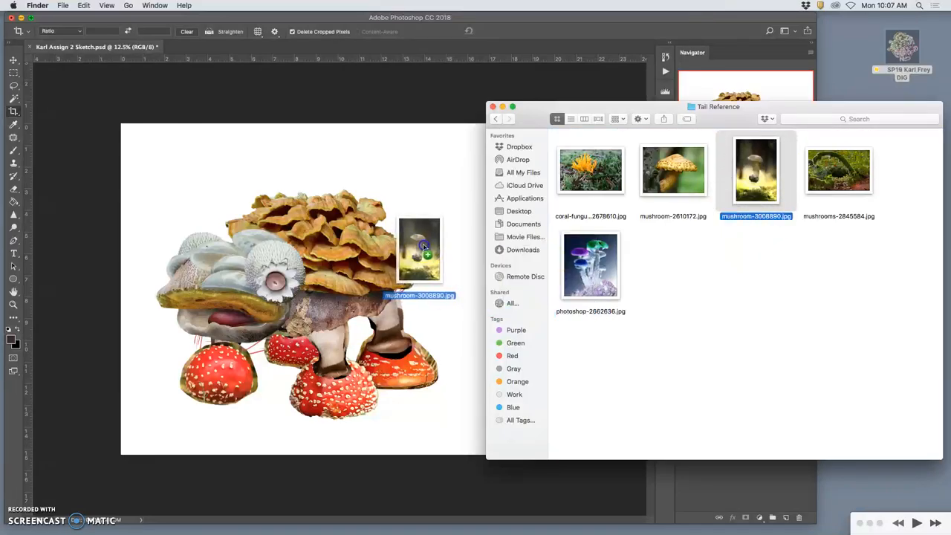
{"action": "left_click_drag", "start_coordinate": [419, 249], "coordinate": [339, 290]}
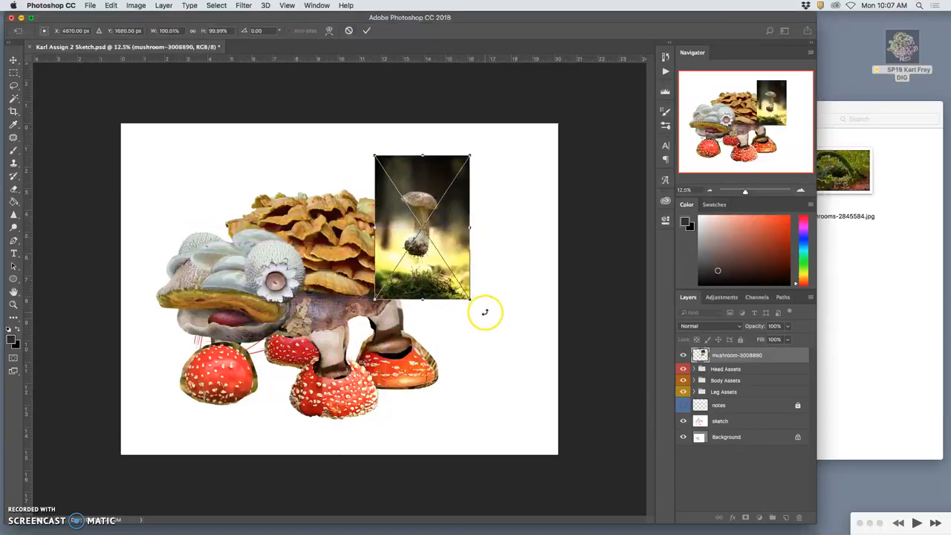
{"action": "left_click_drag", "start_coordinate": [484, 312], "coordinate": [508, 193]}
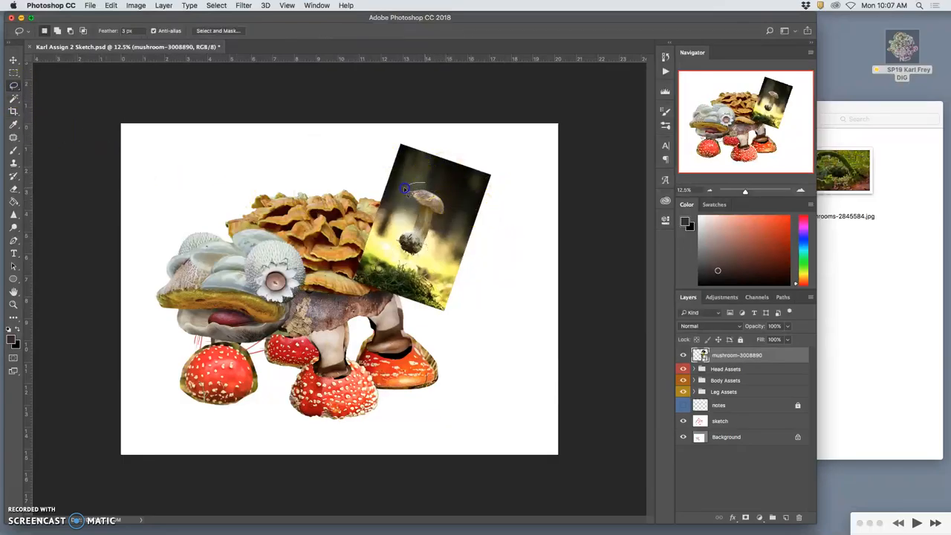
{"action": "left_click_drag", "start_coordinate": [404, 190], "coordinate": [434, 252]}
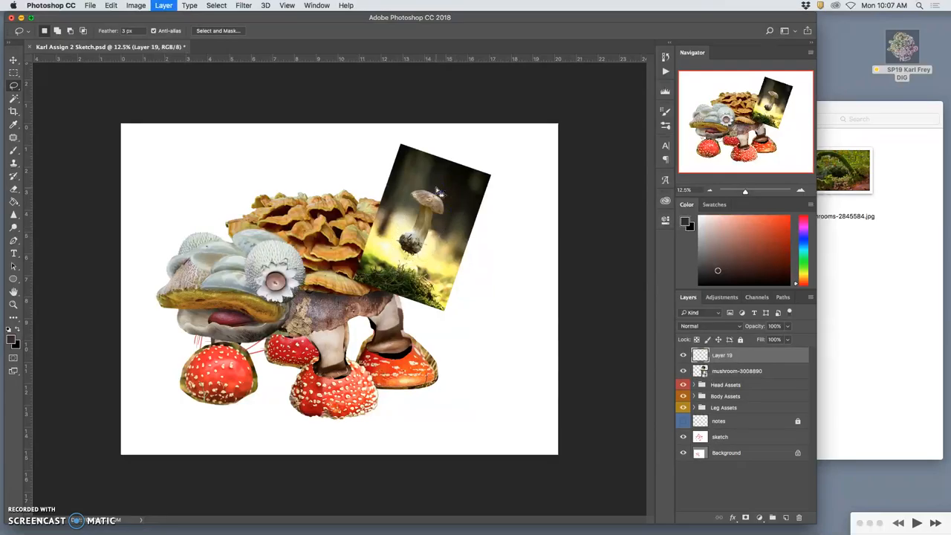
{"action": "left_click", "coordinate": [725, 368]}
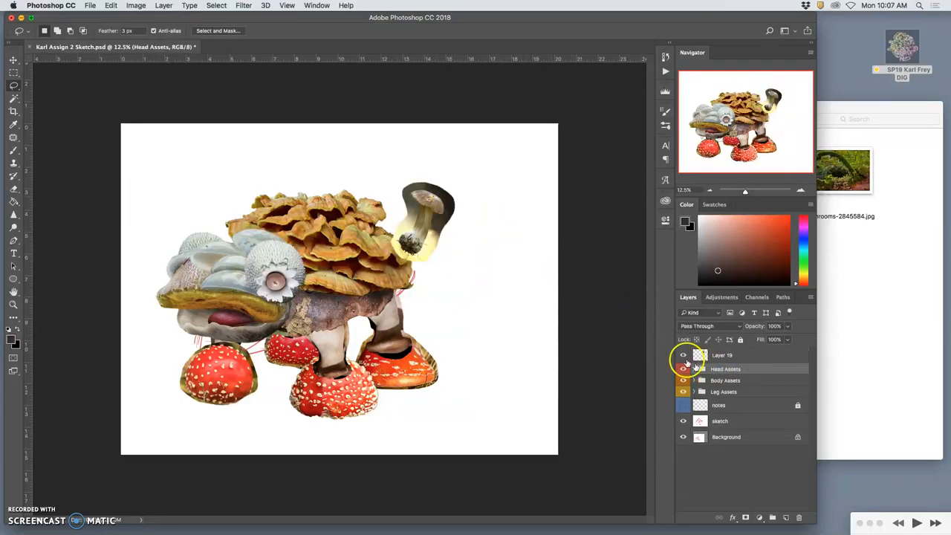
Step: Move the cut-out mushroom layer beneath the leg pieces and position it as a tail at the creature's rear
{"action": "left_click", "coordinate": [722, 353]}
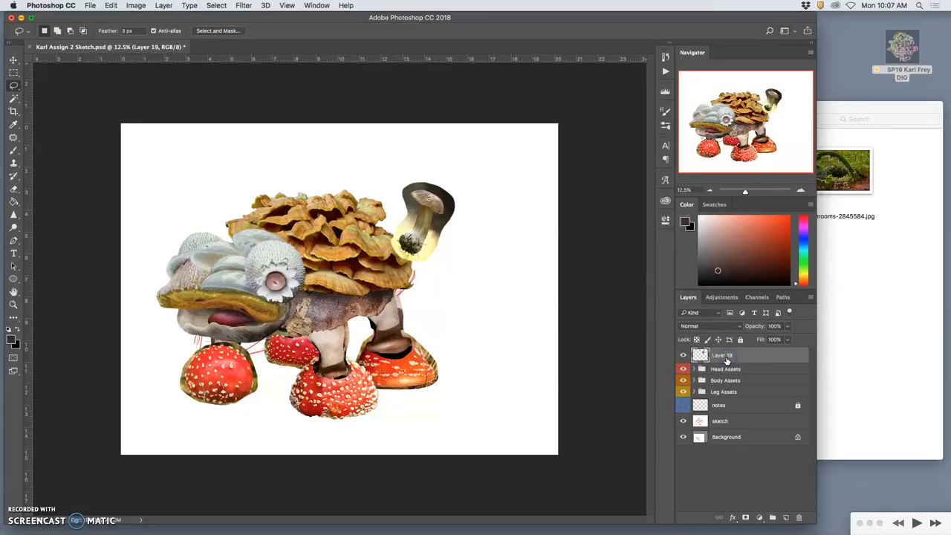
{"action": "left_click_drag", "start_coordinate": [722, 354], "coordinate": [722, 390]}
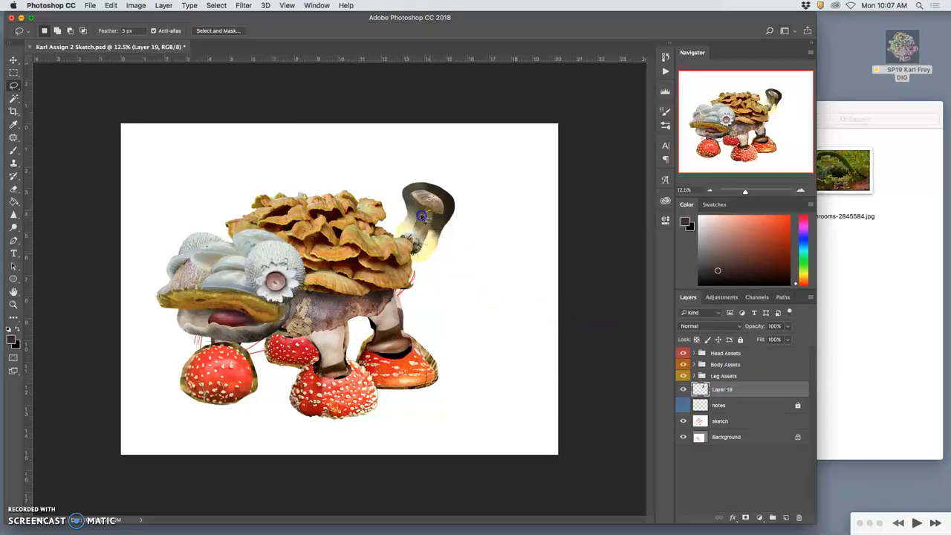
{"action": "left_click", "coordinate": [13, 60]}
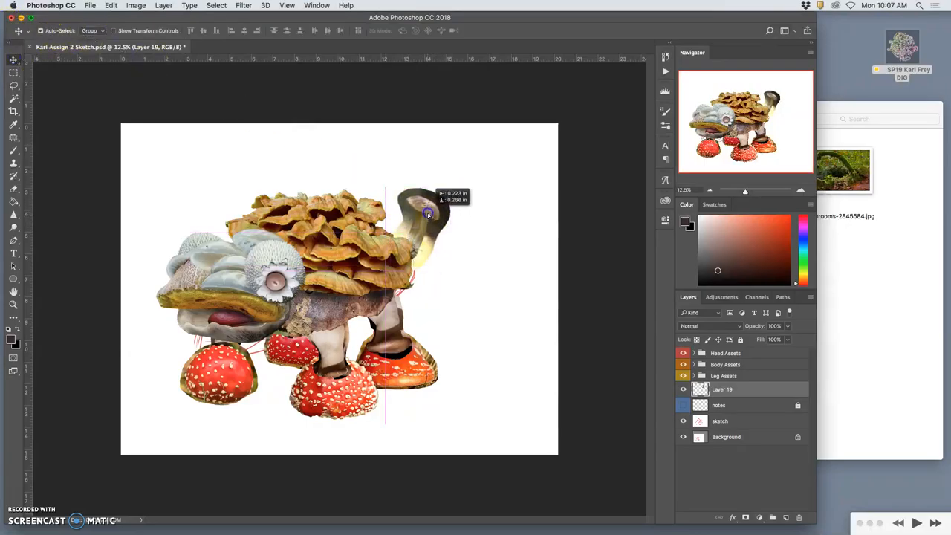
{"action": "left_click_drag", "start_coordinate": [428, 213], "coordinate": [422, 218]}
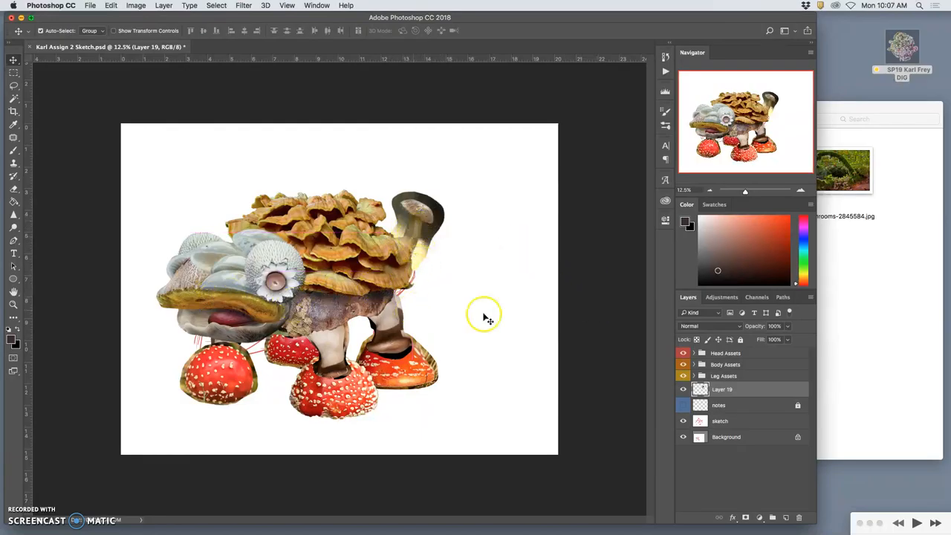
Step: Toggle the head, body and coral-fungus crest groups off and on to check them, leaving all pieces shown
{"action": "left_click", "coordinate": [683, 353]}
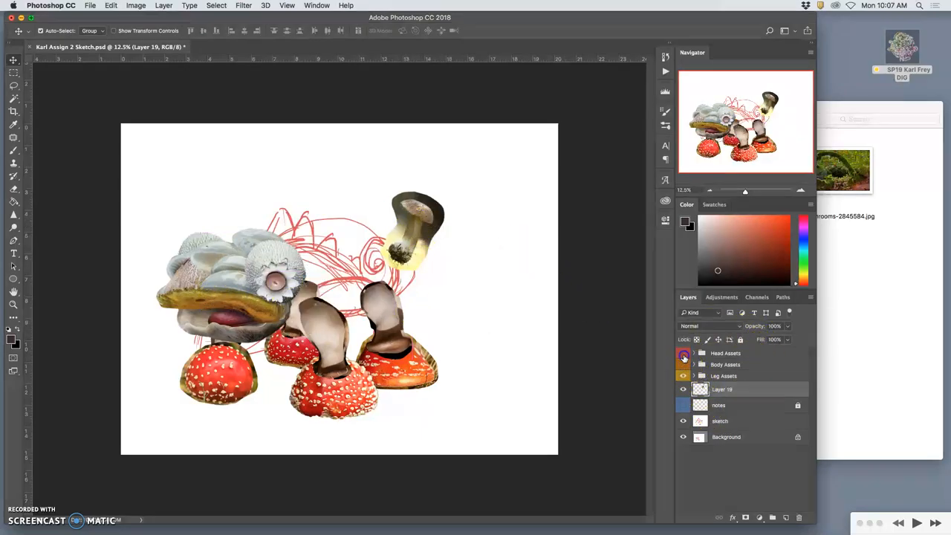
{"action": "left_click", "coordinate": [683, 354]}
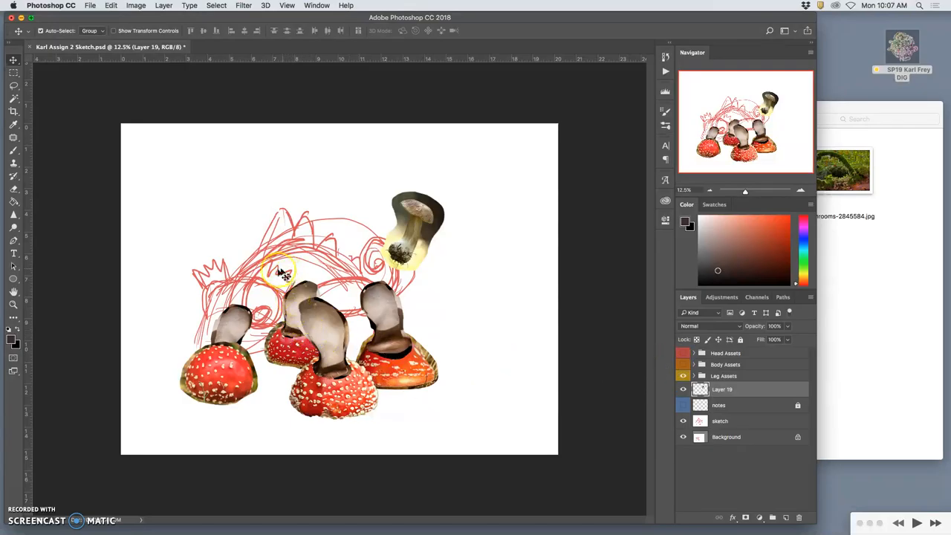
{"action": "mouse_move", "coordinate": [338, 226]}
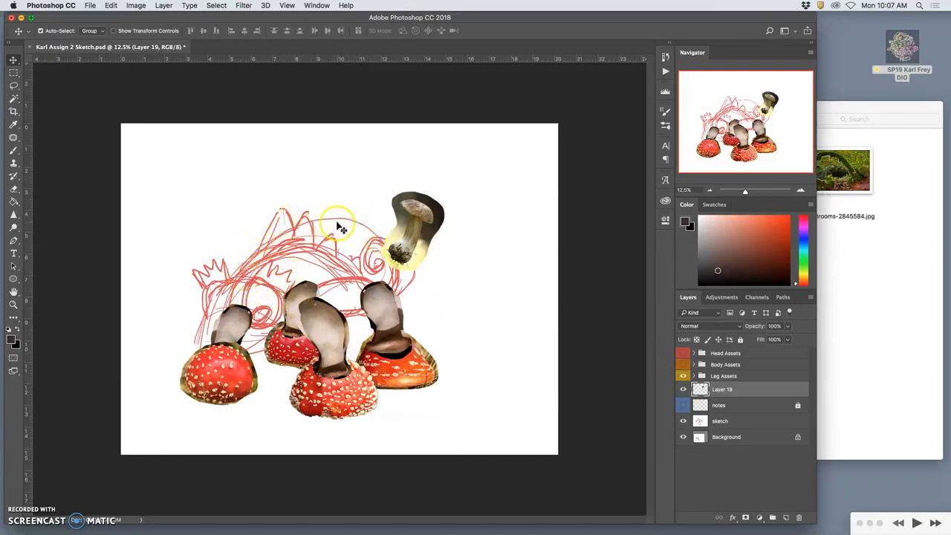
{"action": "left_click", "coordinate": [683, 354]}
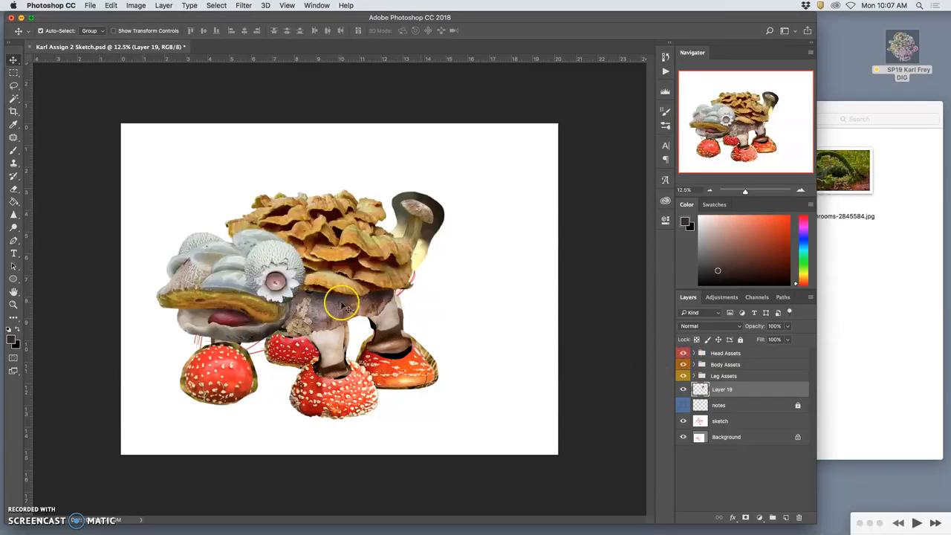
{"action": "mouse_move", "coordinate": [270, 247]}
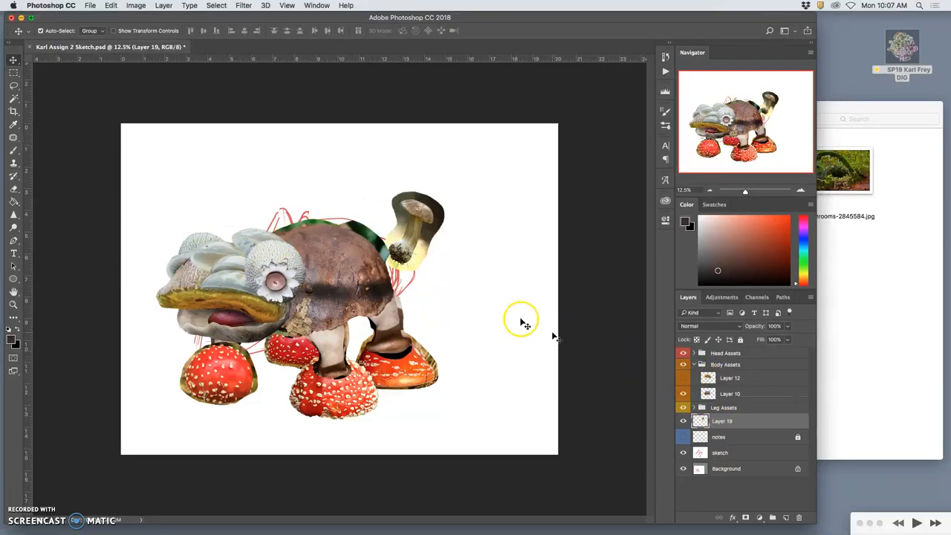
{"action": "mouse_move", "coordinate": [364, 240]}
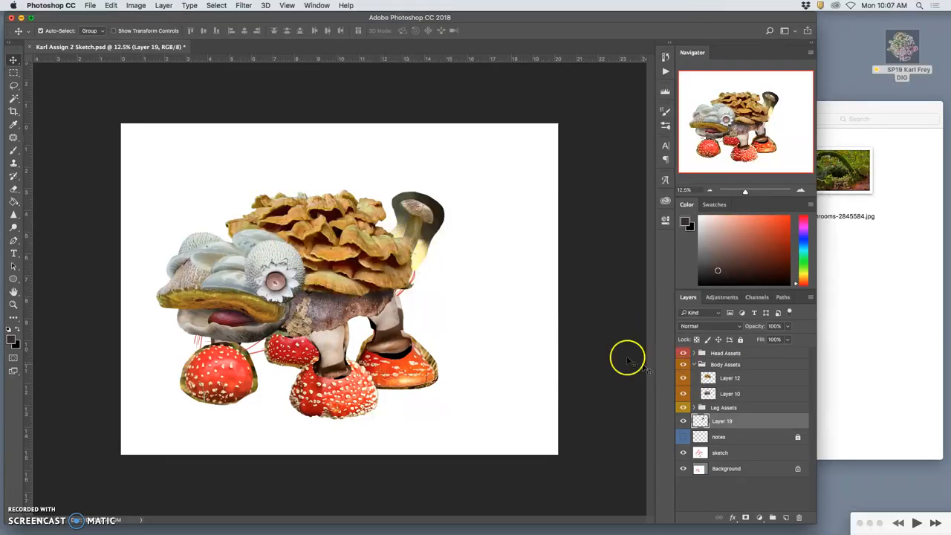
{"action": "mouse_move", "coordinate": [353, 223]}
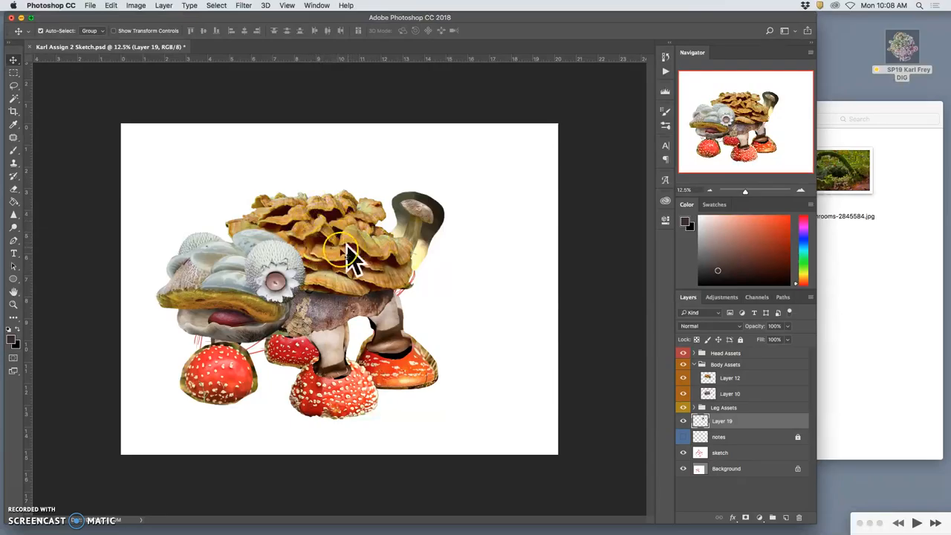
{"action": "mouse_move", "coordinate": [419, 230]}
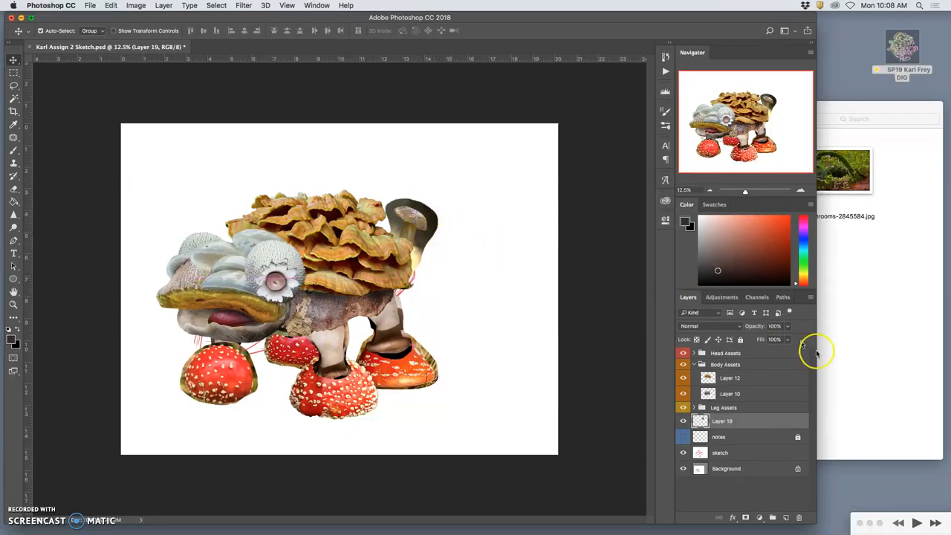
{"action": "left_click", "coordinate": [683, 377]}
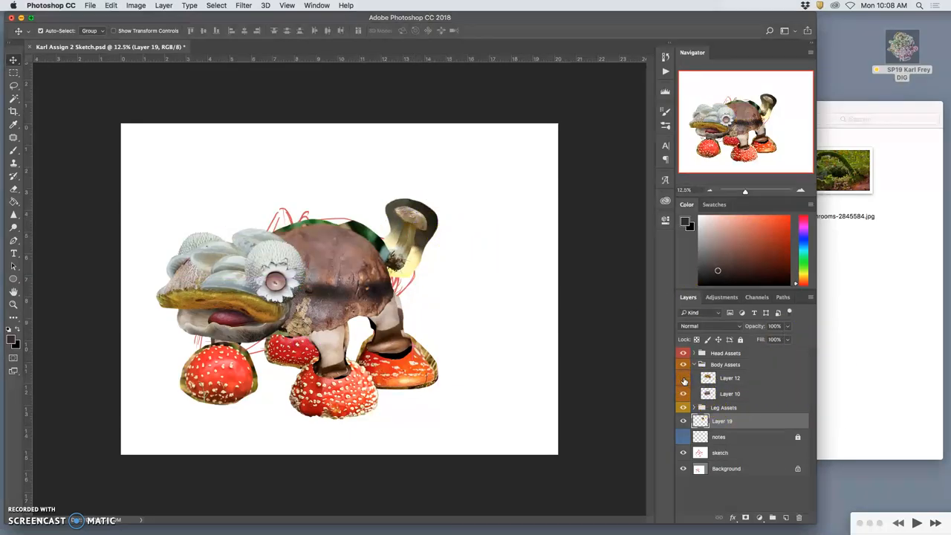
{"action": "left_click", "coordinate": [684, 378]}
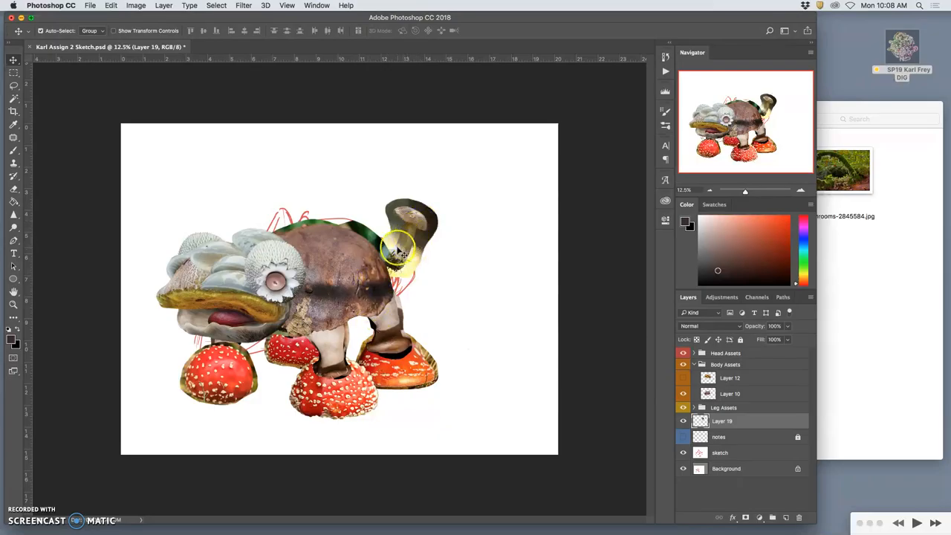
{"action": "mouse_move", "coordinate": [364, 260]}
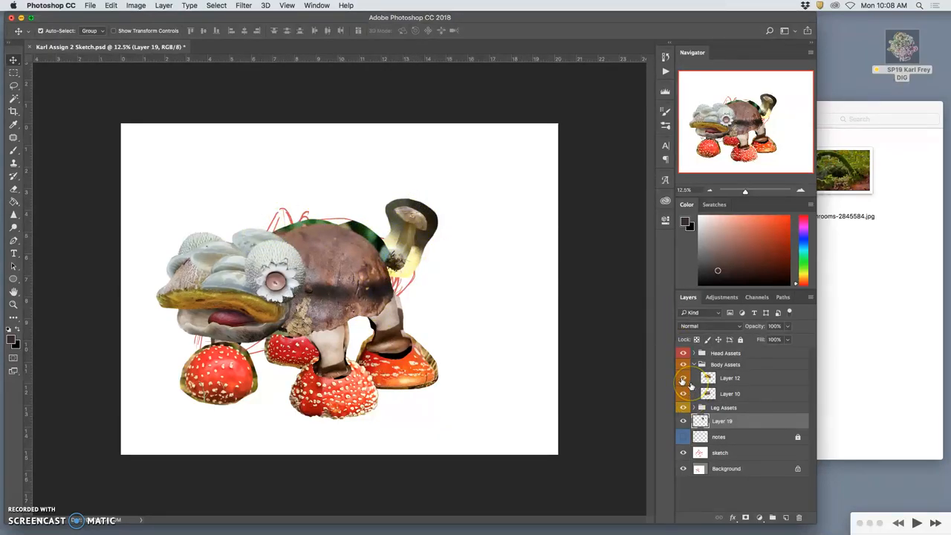
{"action": "left_click", "coordinate": [683, 377]}
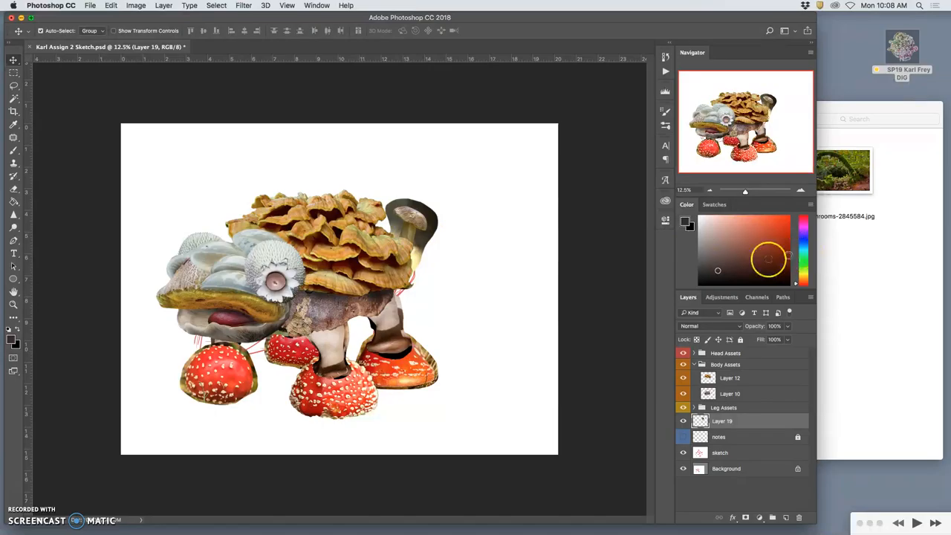
{"action": "mouse_move", "coordinate": [598, 286]}
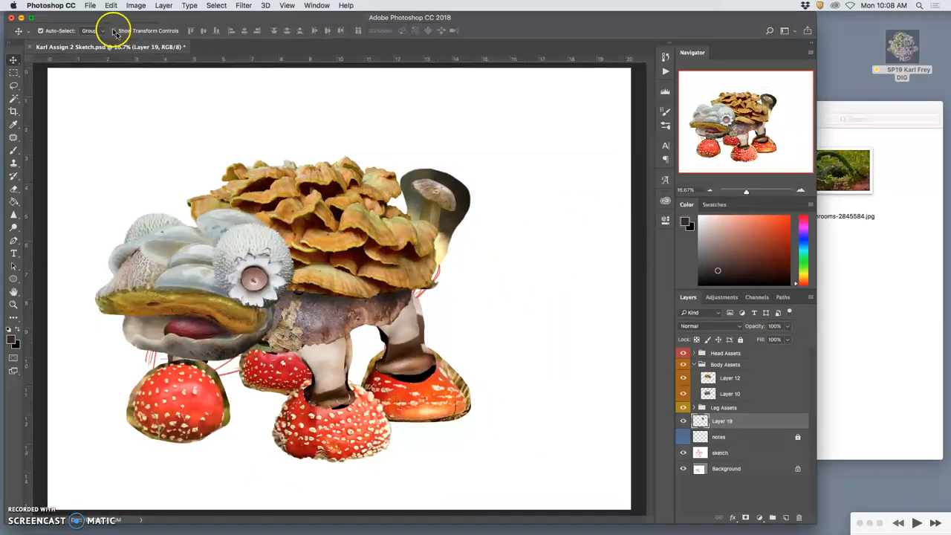
Step: Apply a Levels adjustment, darkening the input midtones and lowering the output white point slightly
{"action": "left_click", "coordinate": [135, 6]}
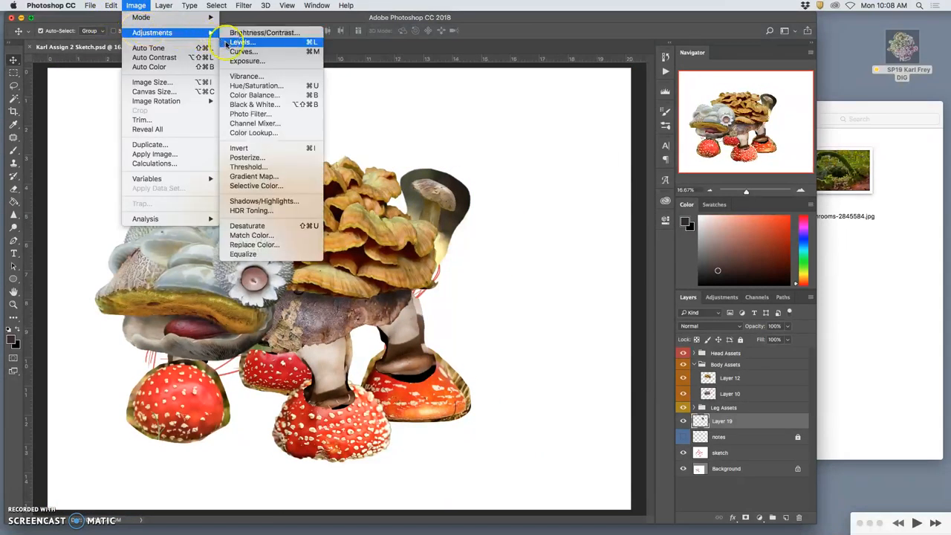
{"action": "left_click", "coordinate": [241, 42]}
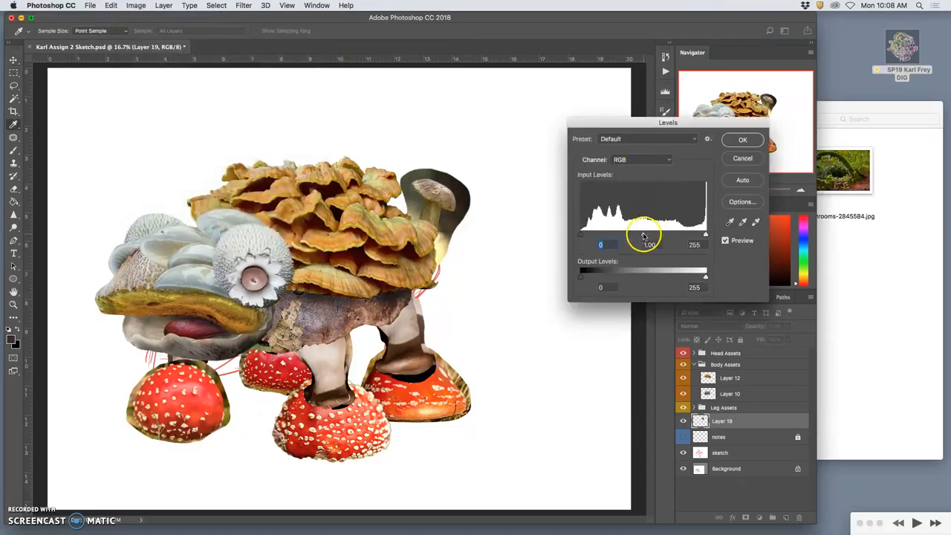
{"action": "left_click_drag", "start_coordinate": [645, 233], "coordinate": [650, 234]}
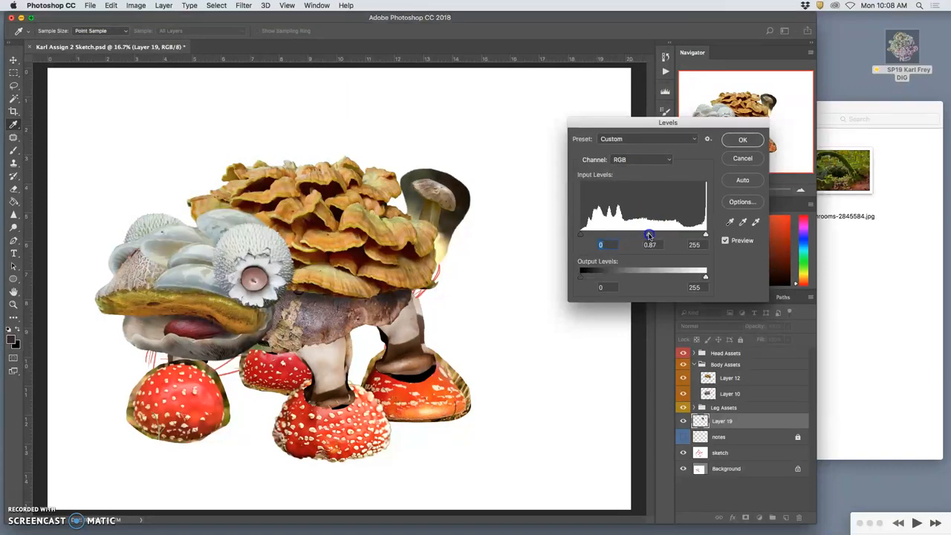
{"action": "left_click_drag", "start_coordinate": [647, 235], "coordinate": [630, 235]}
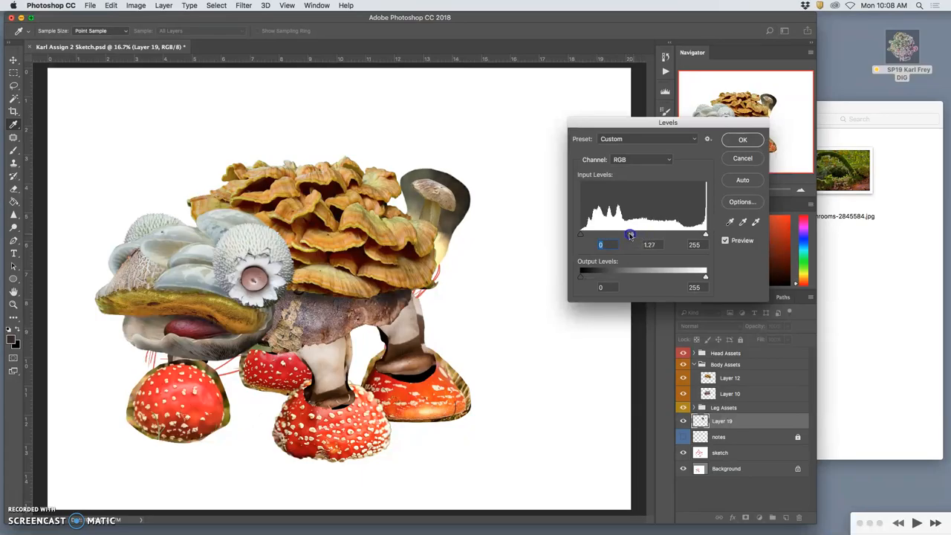
{"action": "left_click_drag", "start_coordinate": [629, 235], "coordinate": [651, 235]}
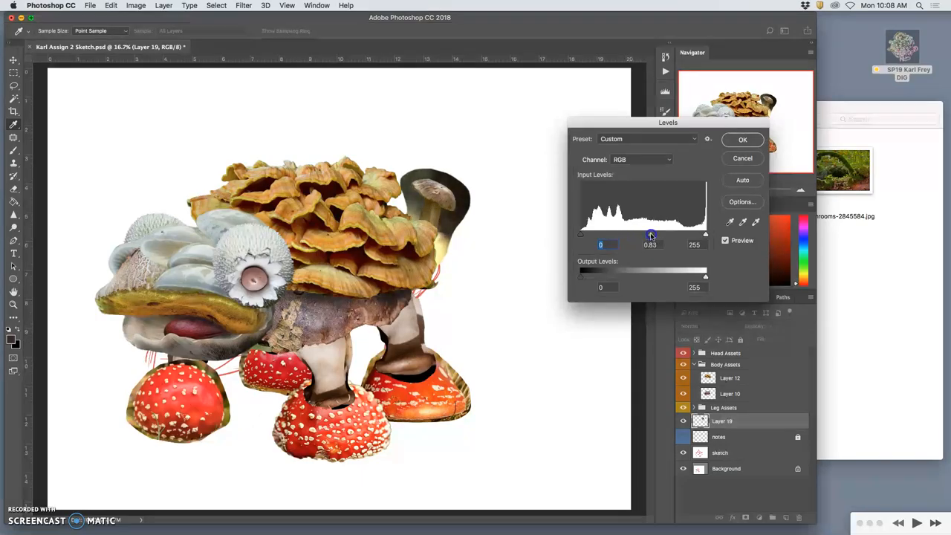
{"action": "left_click_drag", "start_coordinate": [650, 233], "coordinate": [648, 233]}
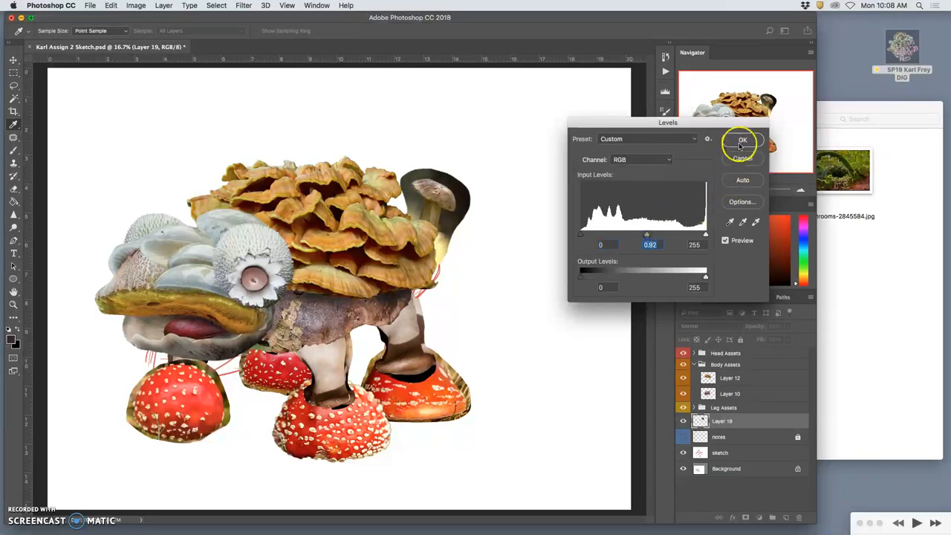
{"action": "left_click_drag", "start_coordinate": [704, 276], "coordinate": [692, 277]}
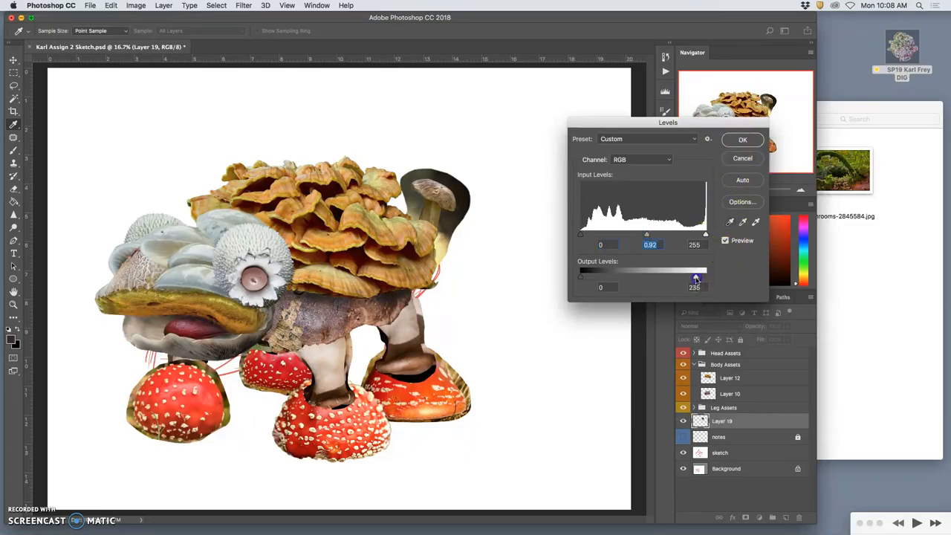
{"action": "left_click_drag", "start_coordinate": [704, 277], "coordinate": [698, 278]}
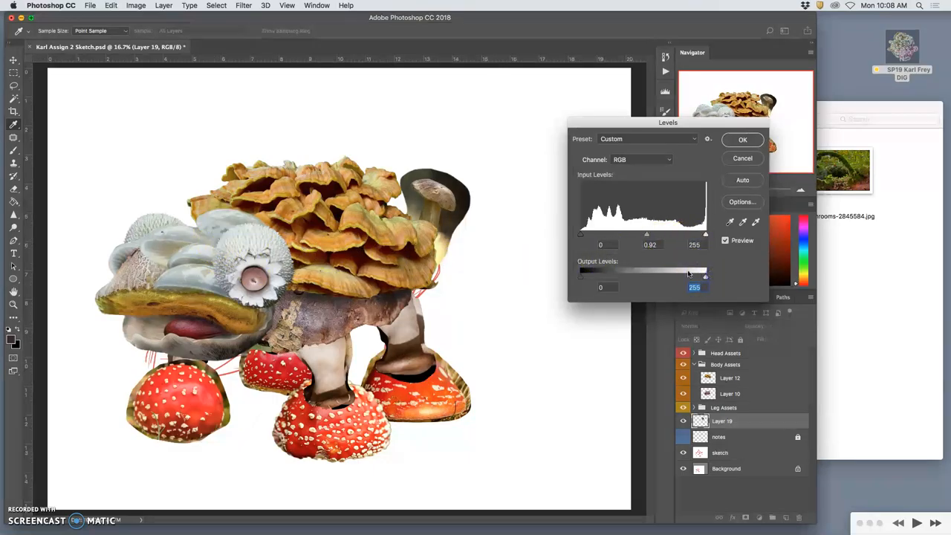
{"action": "left_click", "coordinate": [743, 140]}
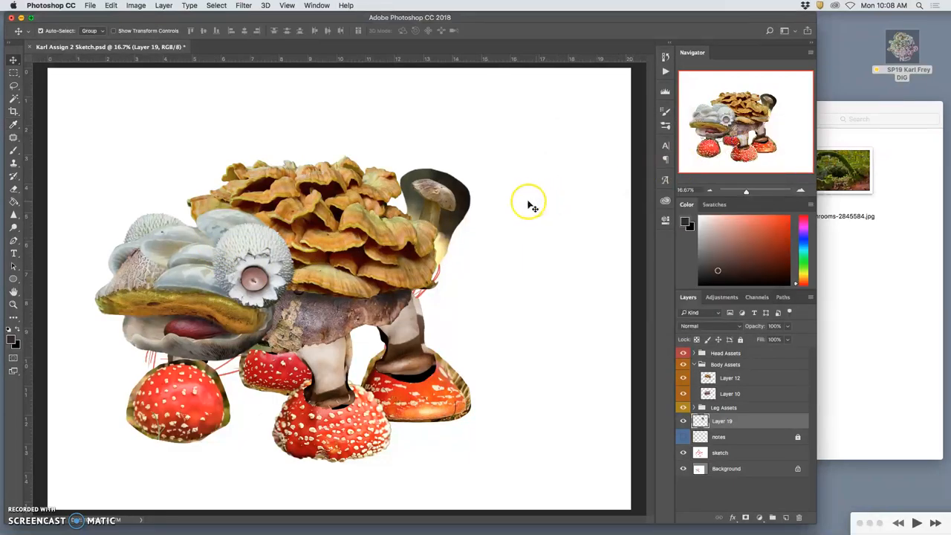
Step: Zoom in on the tail mushroom, make its layer active and pick a lasso selection tool
{"action": "left_click", "coordinate": [13, 98]}
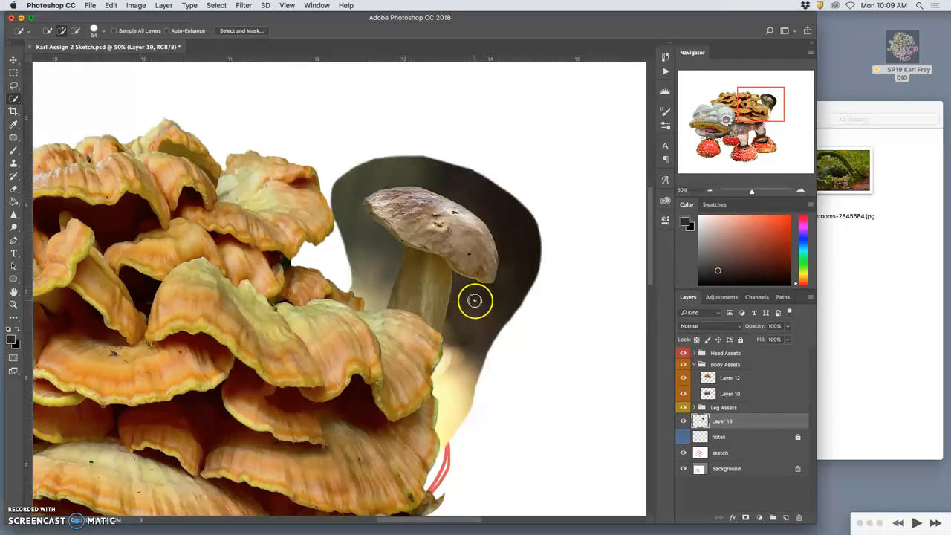
{"action": "left_click", "coordinate": [475, 300]}
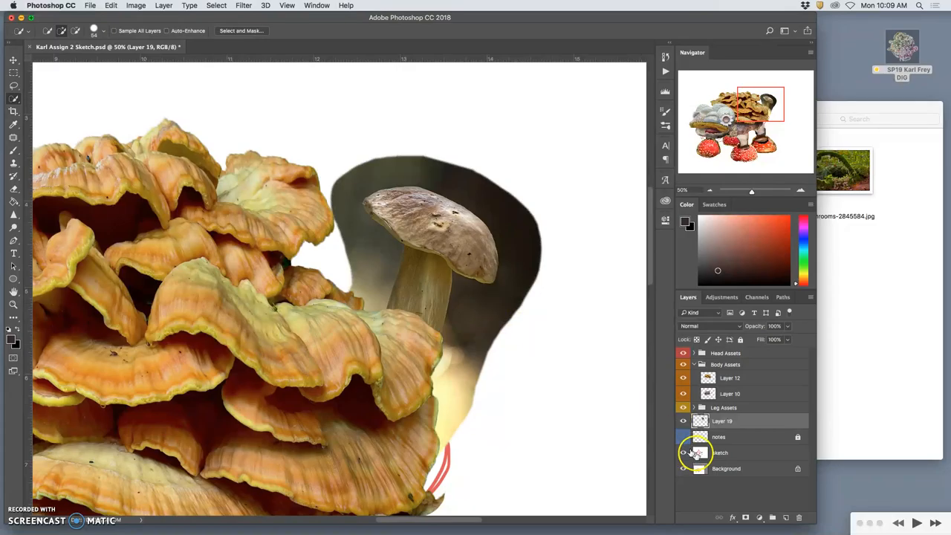
{"action": "left_click", "coordinate": [683, 451]}
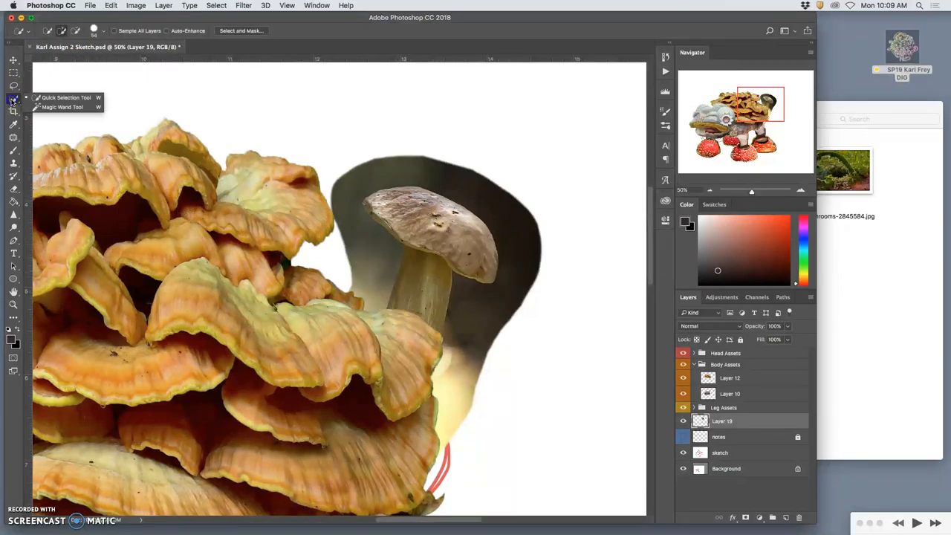
{"action": "left_click", "coordinate": [62, 107]}
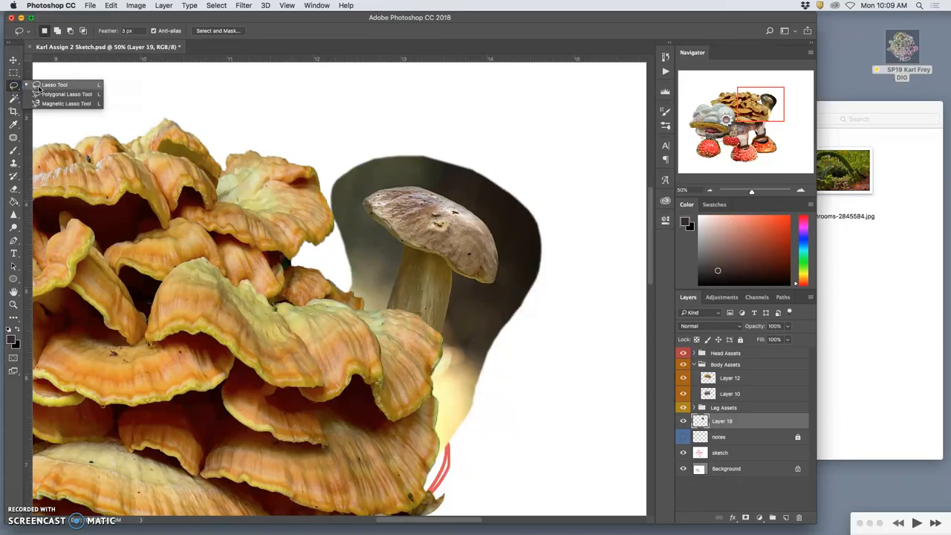
Step: Switch to the Magnetic Lasso to trace around the tail mushroom's cap
{"action": "left_click", "coordinate": [67, 104]}
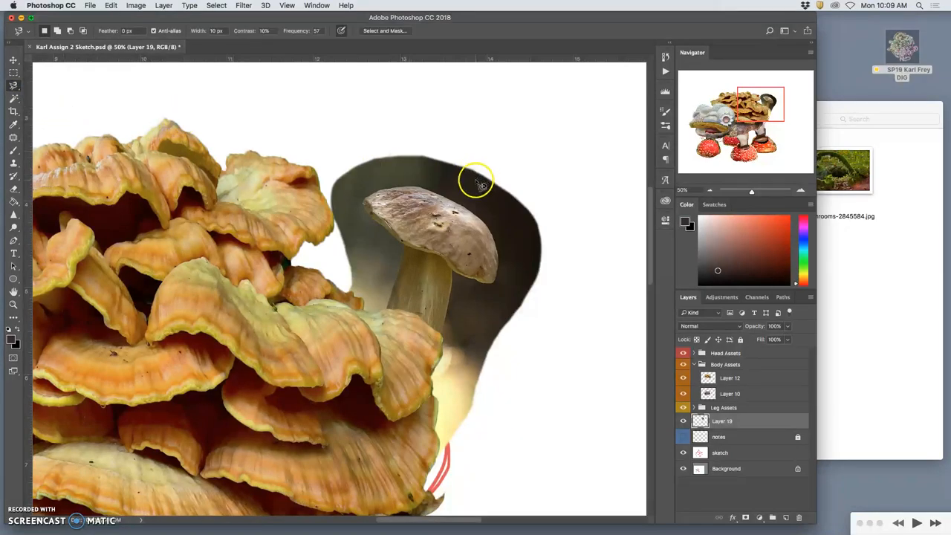
{"action": "mouse_move", "coordinate": [445, 196]}
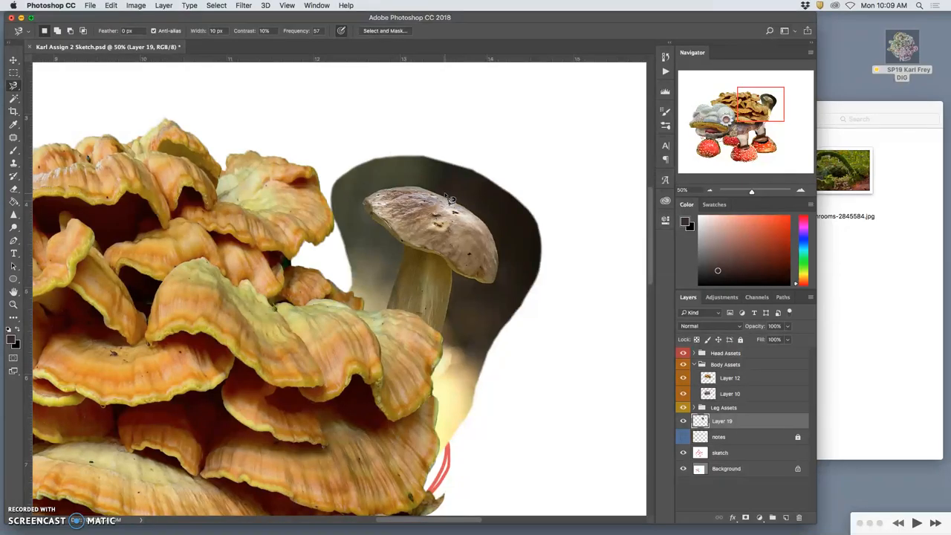
{"action": "mouse_move", "coordinate": [364, 206]}
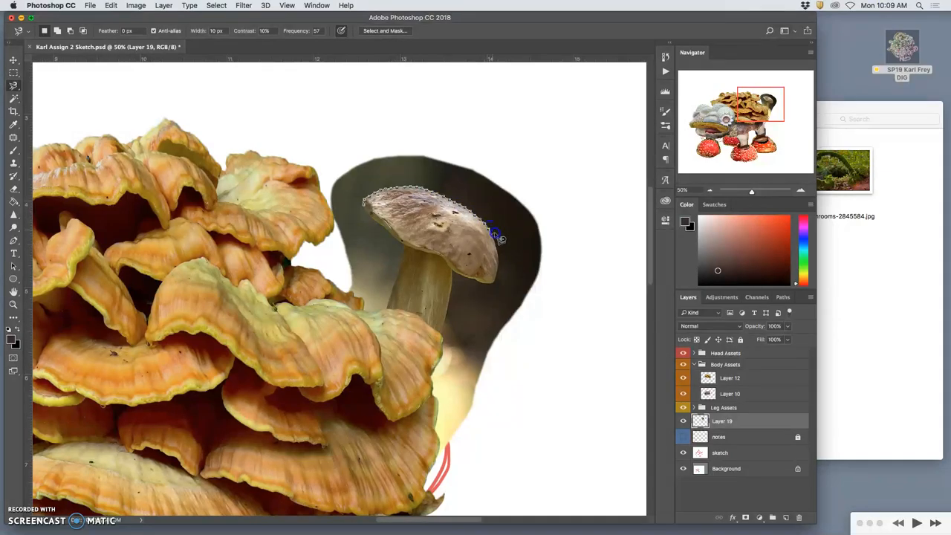
{"action": "mouse_move", "coordinate": [505, 259]}
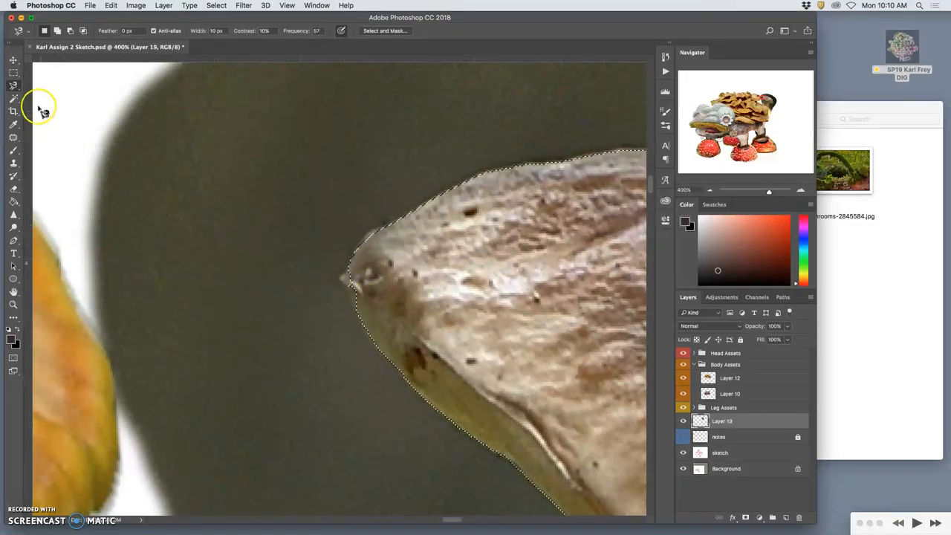
Step: Add the cap's missed pointed tip to the selection with the Lasso in add mode
{"action": "left_click", "coordinate": [13, 85]}
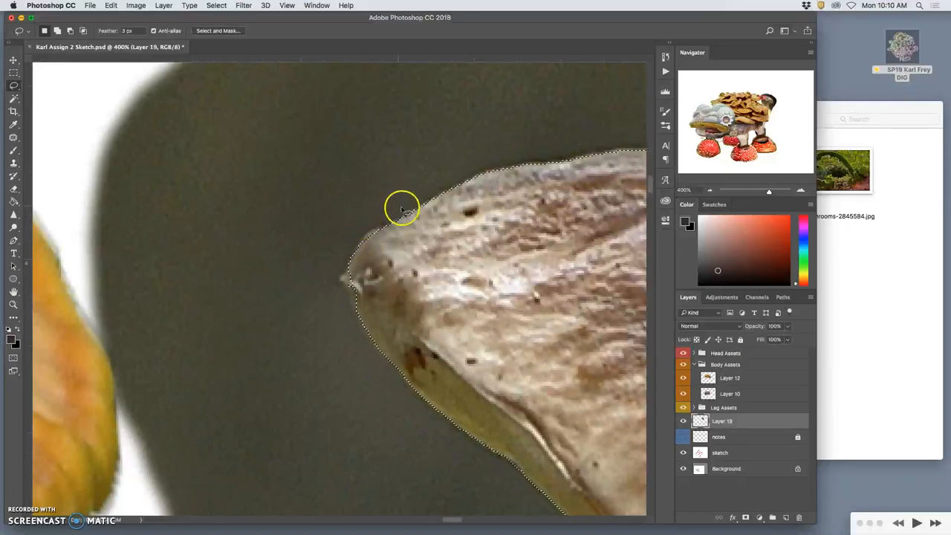
{"action": "mouse_move", "coordinate": [423, 223]}
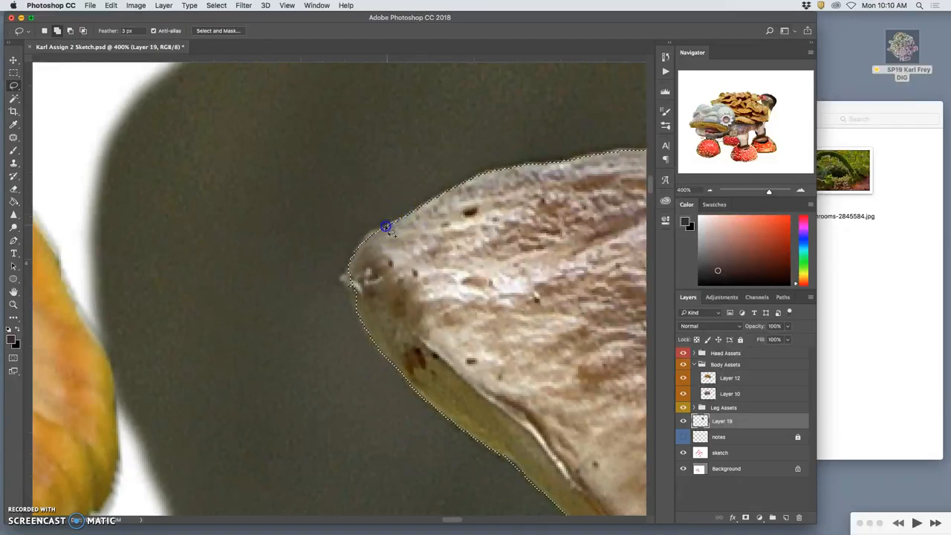
{"action": "mouse_move", "coordinate": [344, 271]}
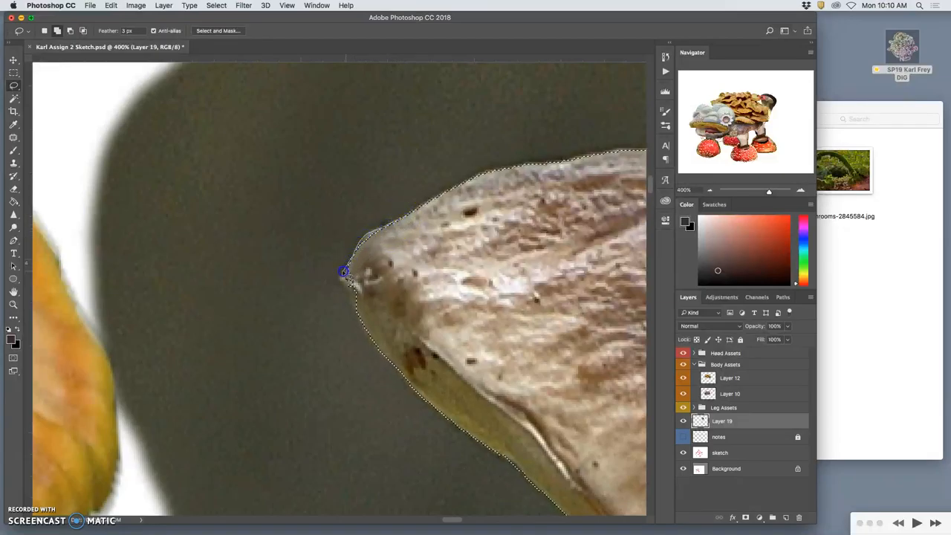
{"action": "left_click", "coordinate": [374, 328]}
{"action": "type", "text": "0"}
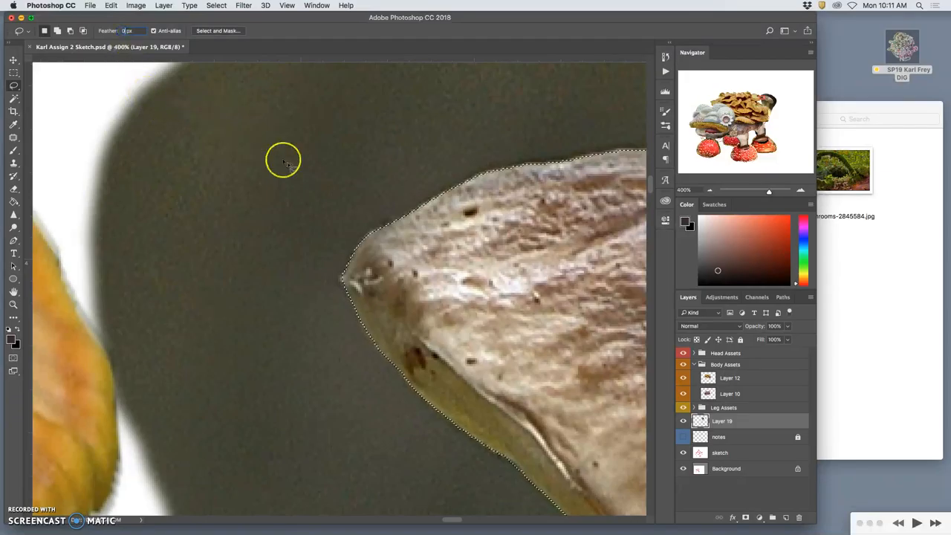
{"action": "mouse_move", "coordinate": [386, 230]}
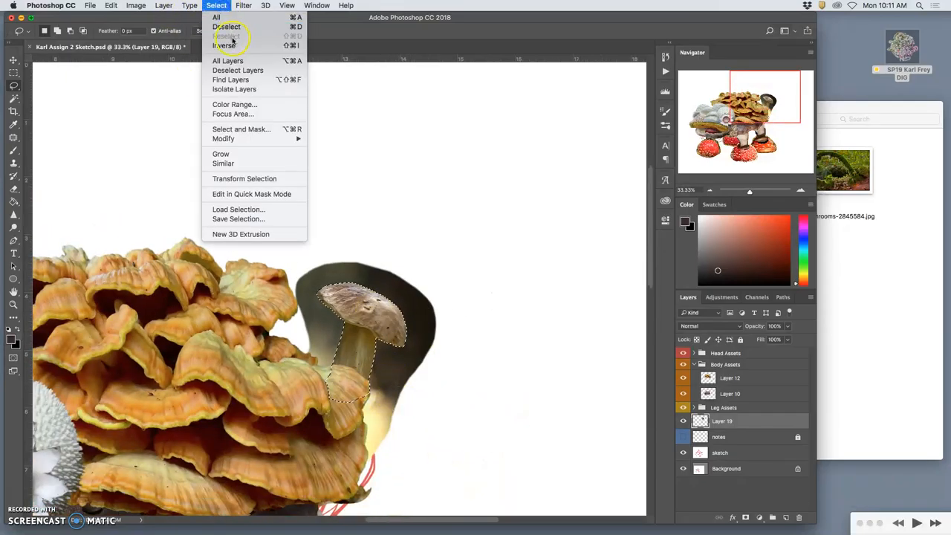
{"action": "mouse_move", "coordinate": [226, 44]}
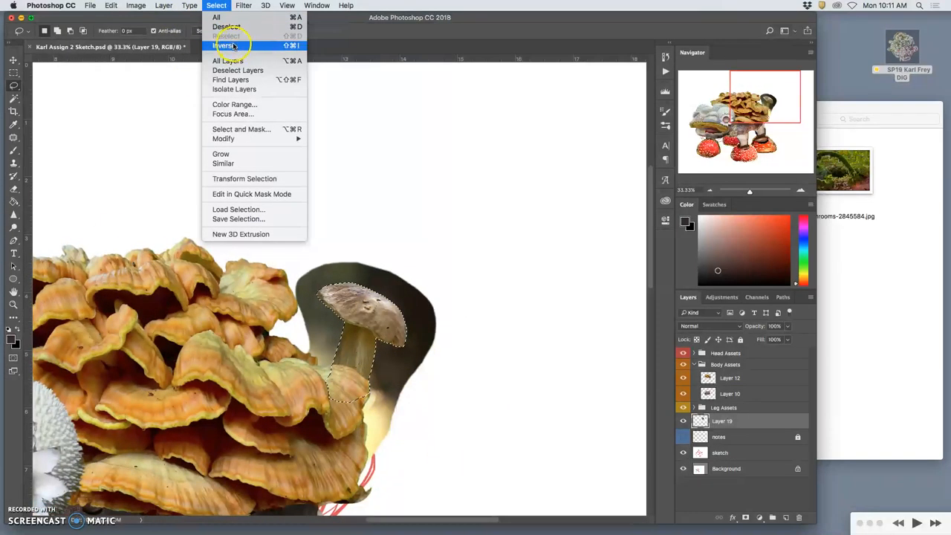
Step: Invert the selection to target the tail mushroom's dark background for deletion
{"action": "left_click", "coordinate": [225, 45]}
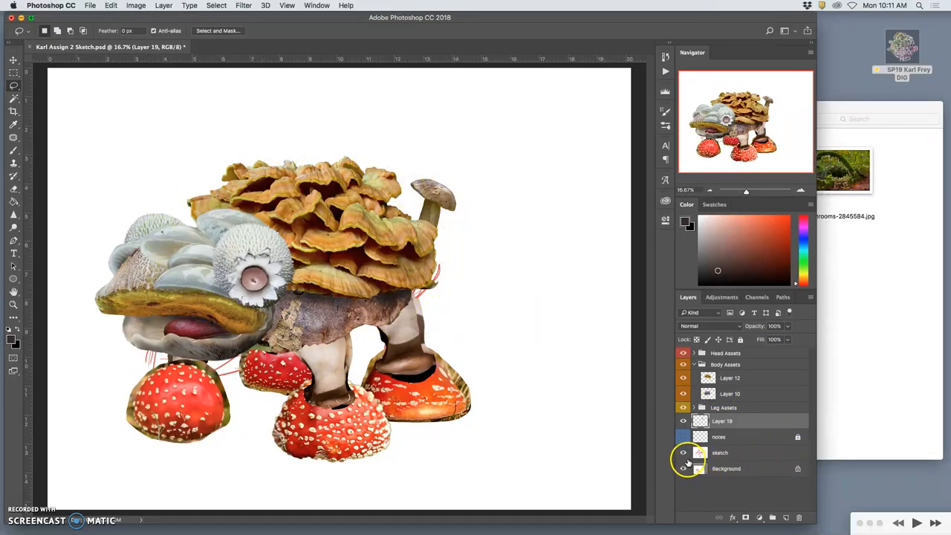
Step: Add a new layer and fill it with 50% Gray via Edit > Fill for the backdrop
{"action": "left_click", "coordinate": [725, 468]}
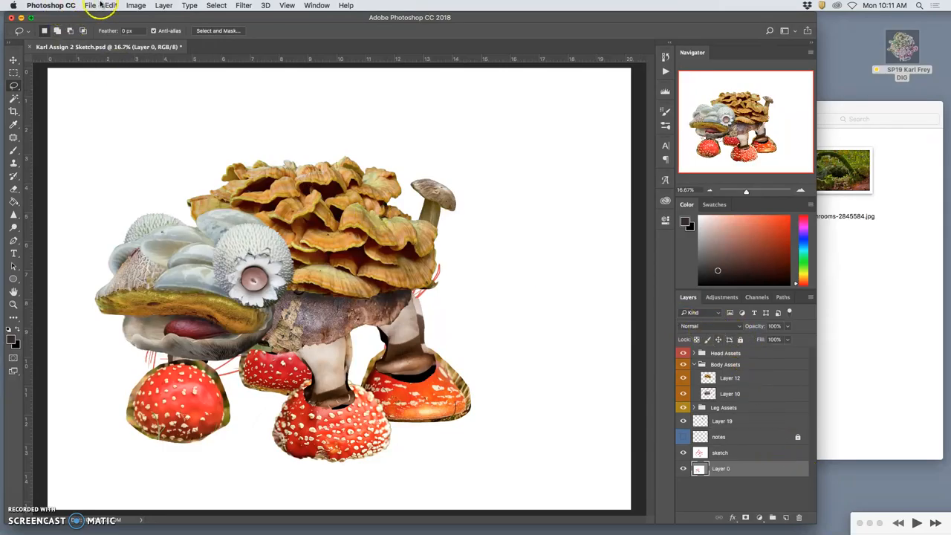
{"action": "left_click", "coordinate": [110, 6]}
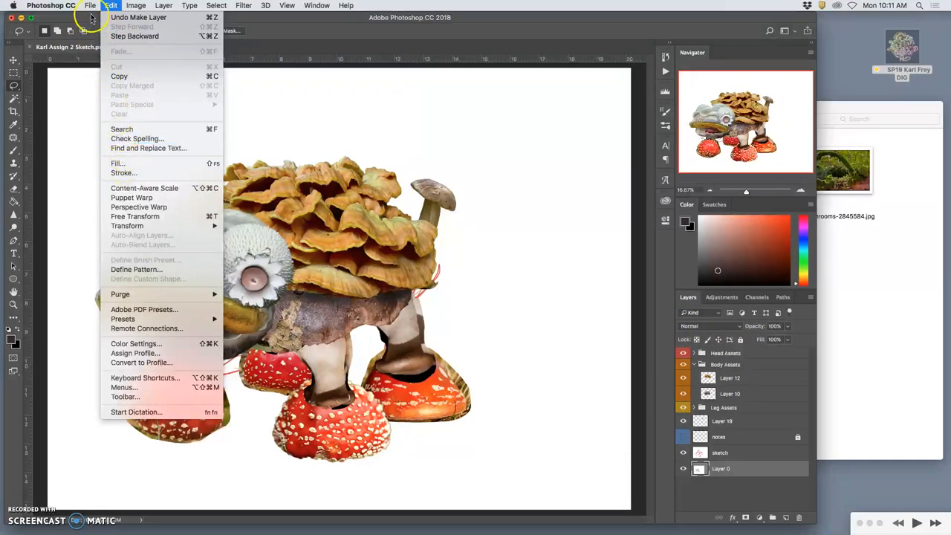
{"action": "left_click", "coordinate": [117, 162]}
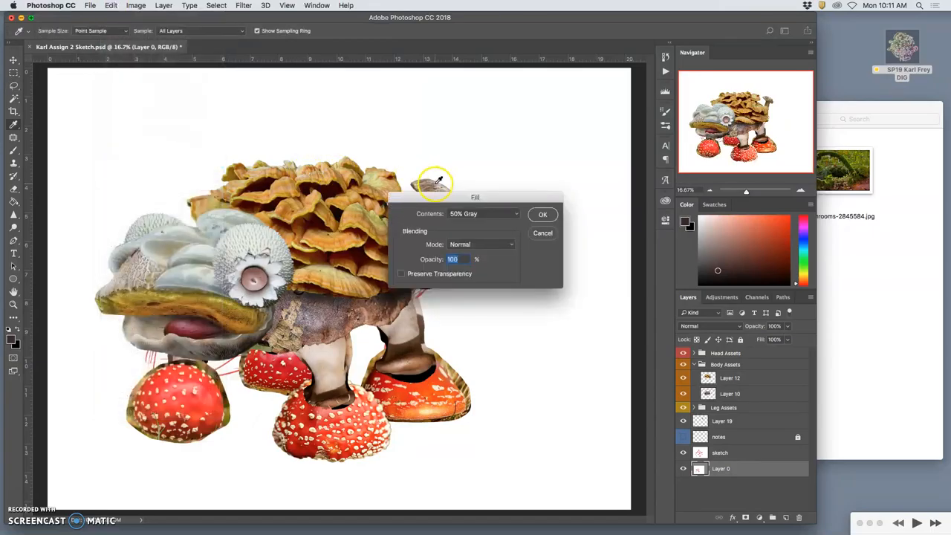
{"action": "left_click", "coordinate": [542, 214]}
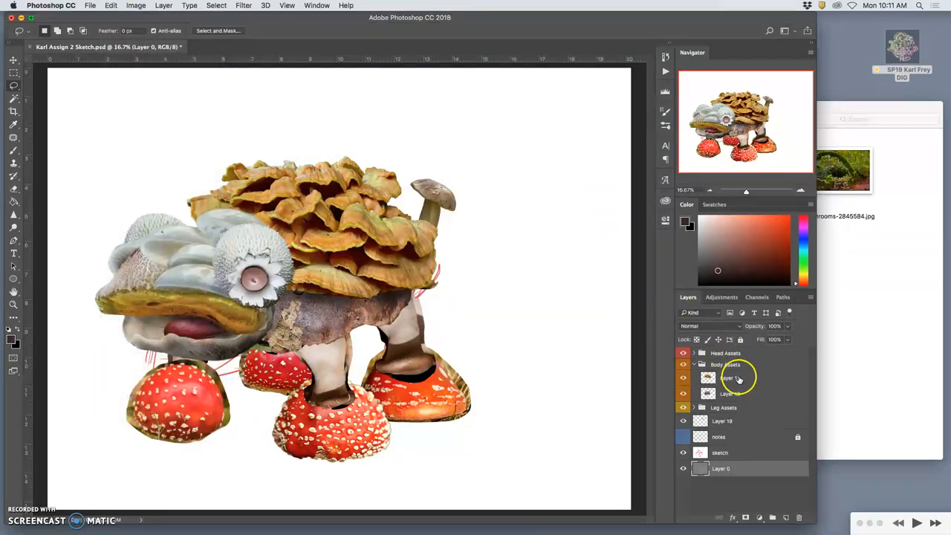
{"action": "left_click", "coordinate": [683, 437]}
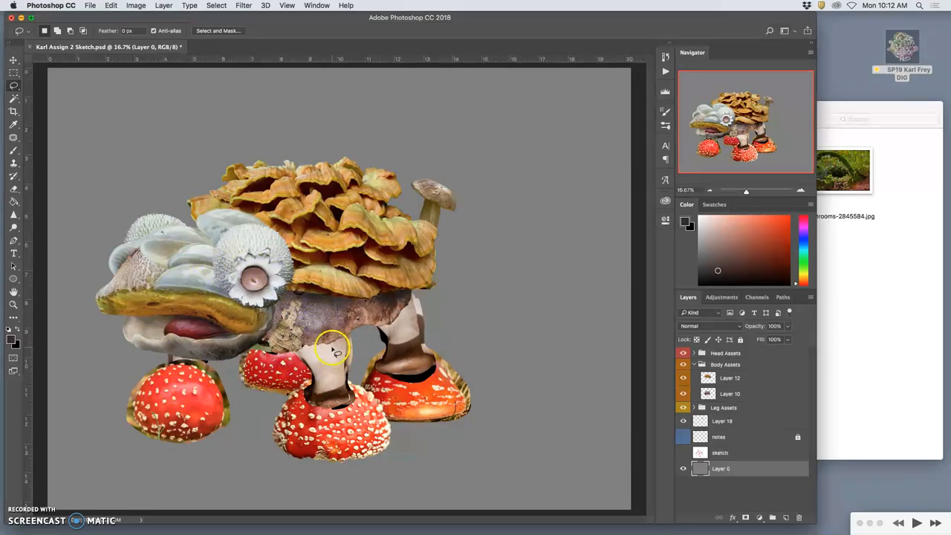
{"action": "mouse_move", "coordinate": [309, 304]}
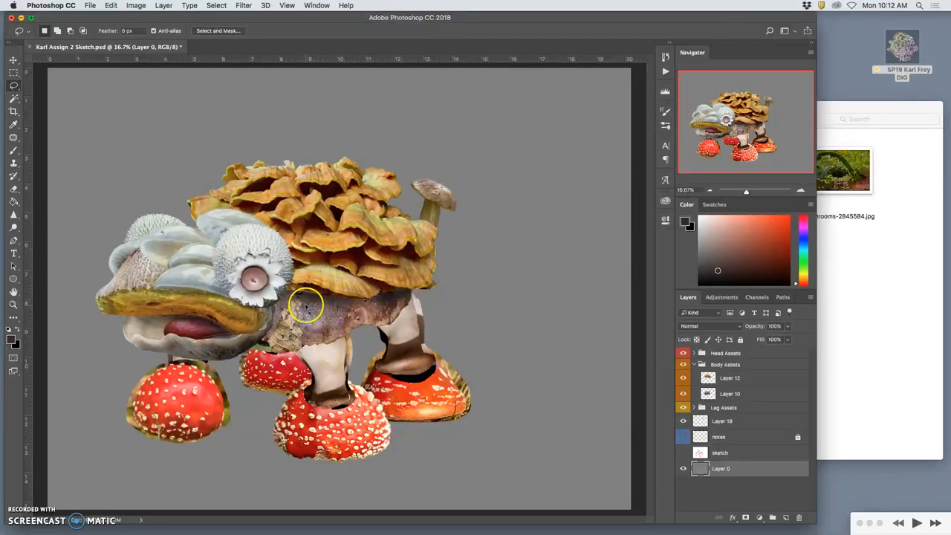
{"action": "mouse_move", "coordinate": [334, 315]}
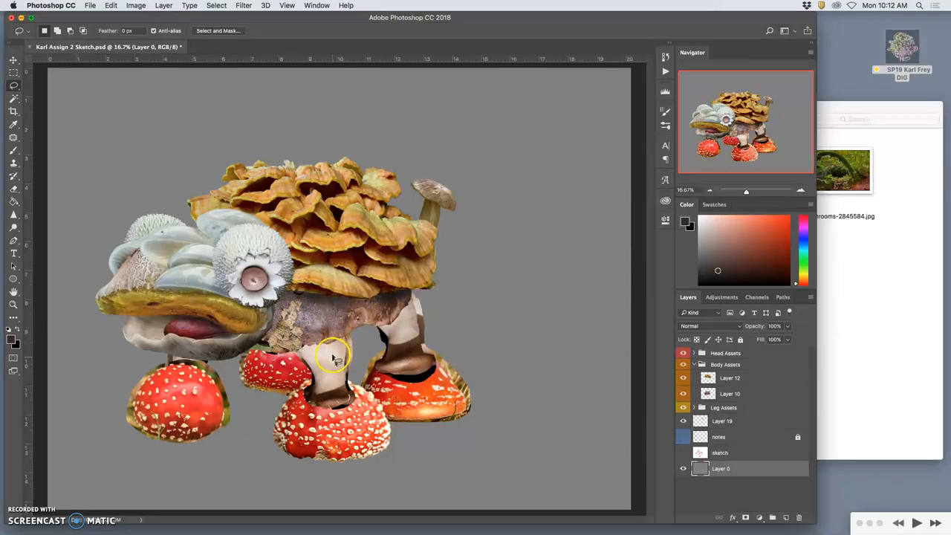
{"action": "mouse_move", "coordinate": [354, 325]}
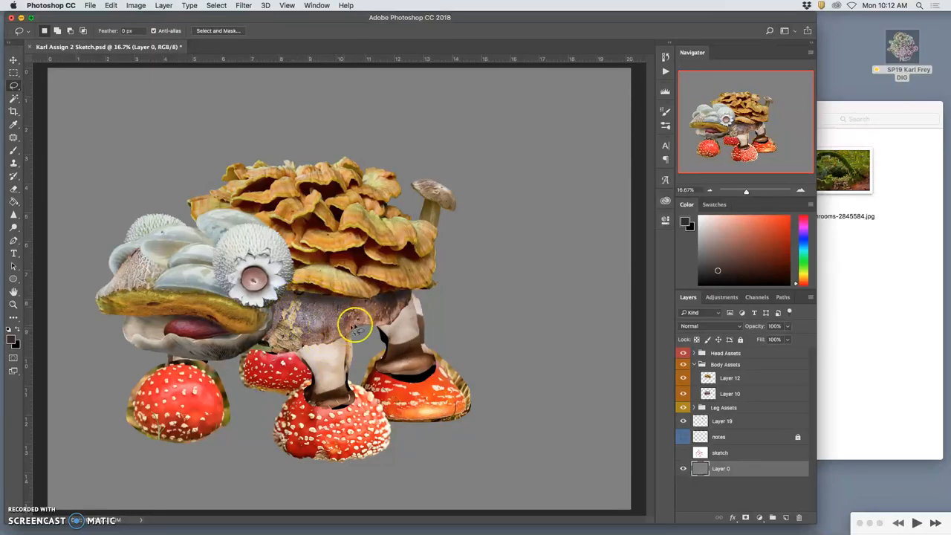
{"action": "mouse_move", "coordinate": [324, 324]}
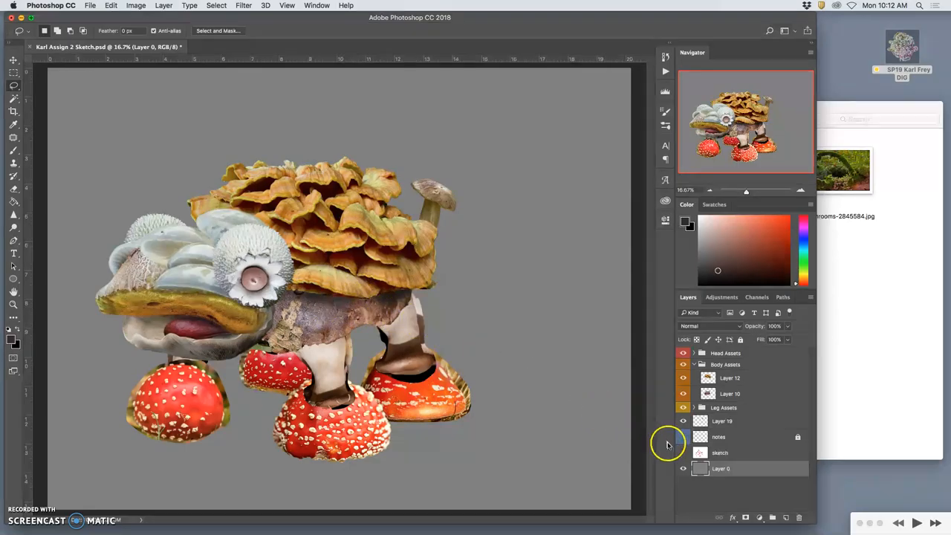
{"action": "left_click", "coordinate": [719, 451]}
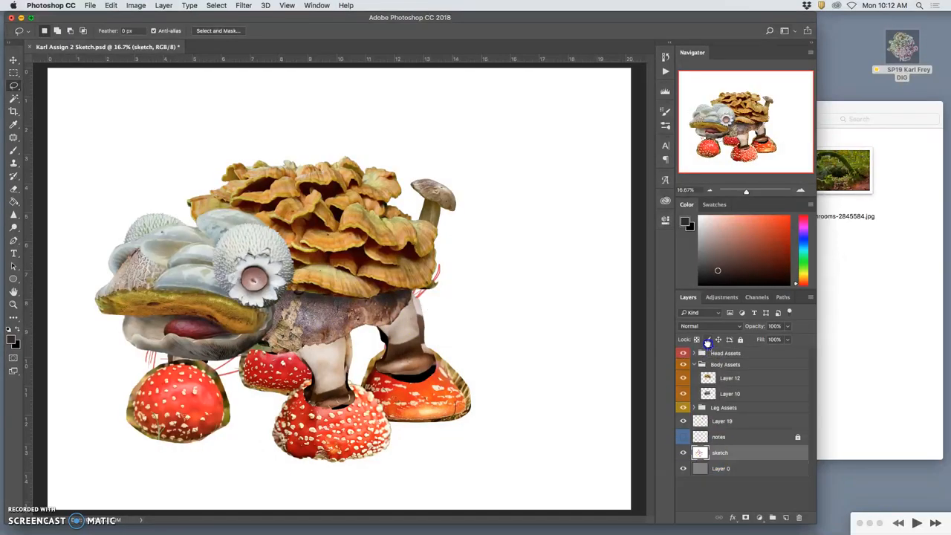
{"action": "left_click", "coordinate": [725, 364]}
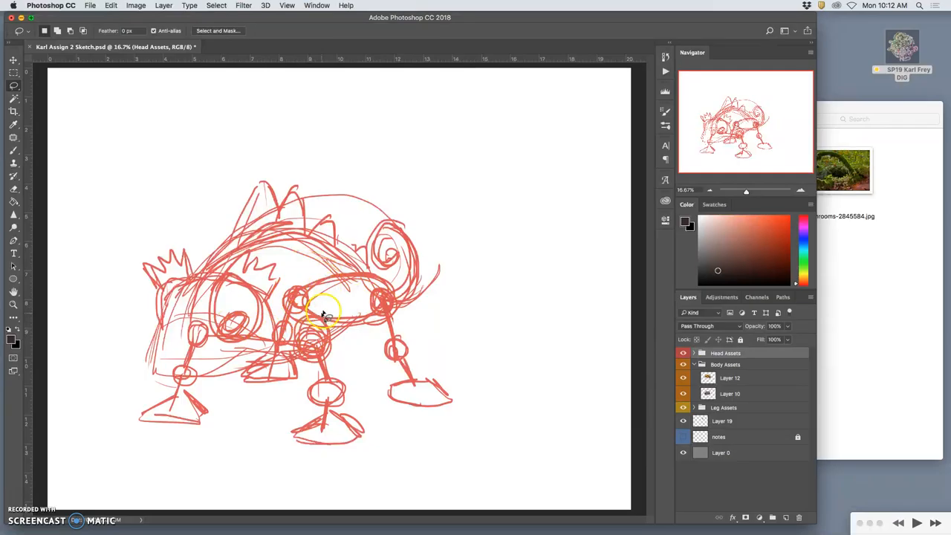
{"action": "left_click", "coordinate": [721, 407]}
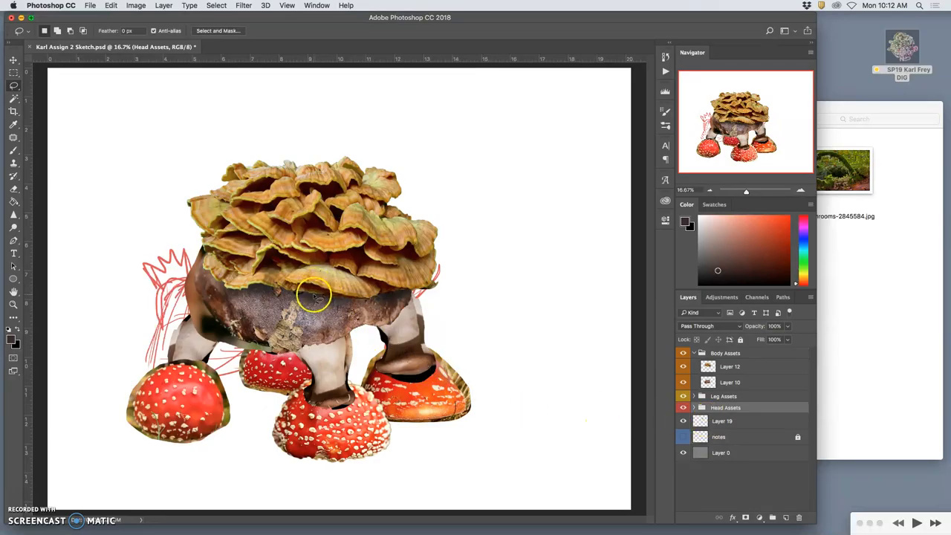
{"action": "mouse_move", "coordinate": [513, 327]}
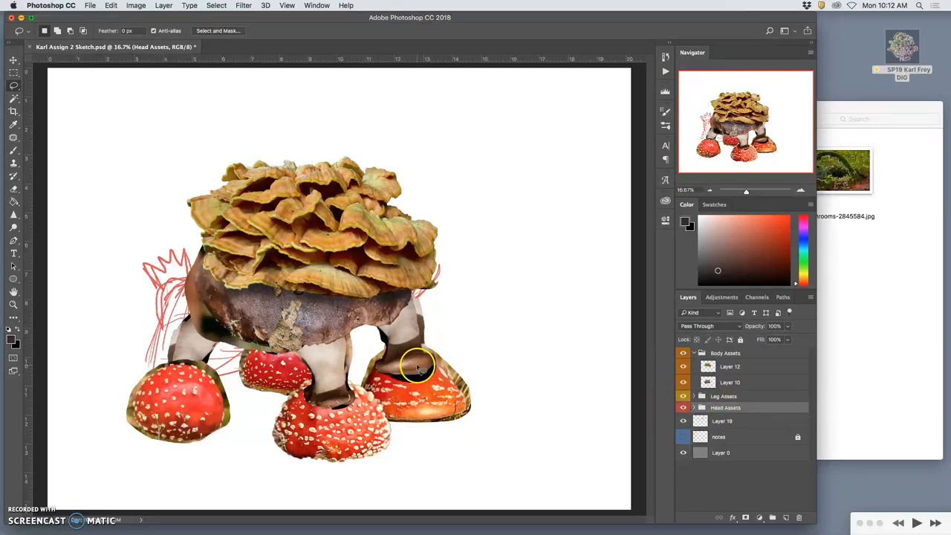
{"action": "left_click", "coordinate": [683, 353]}
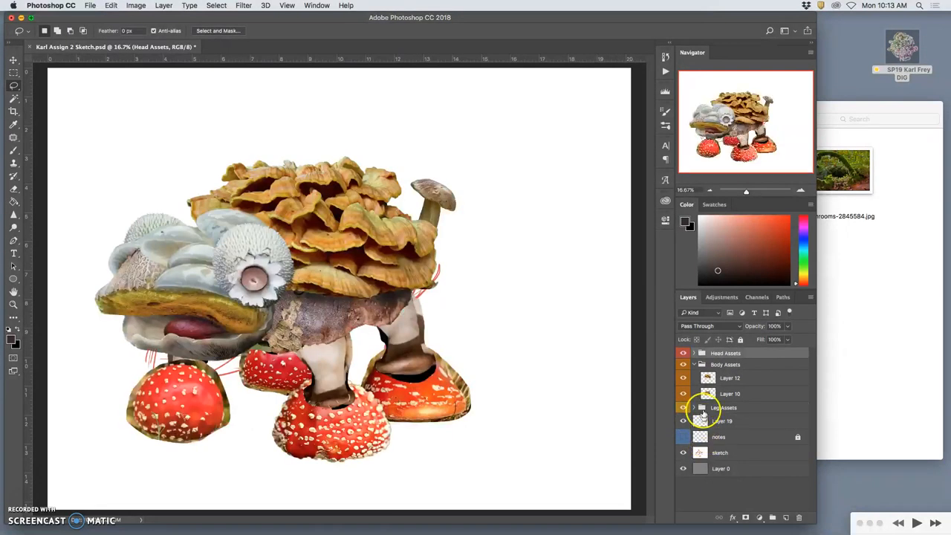
{"action": "left_click", "coordinate": [692, 364]}
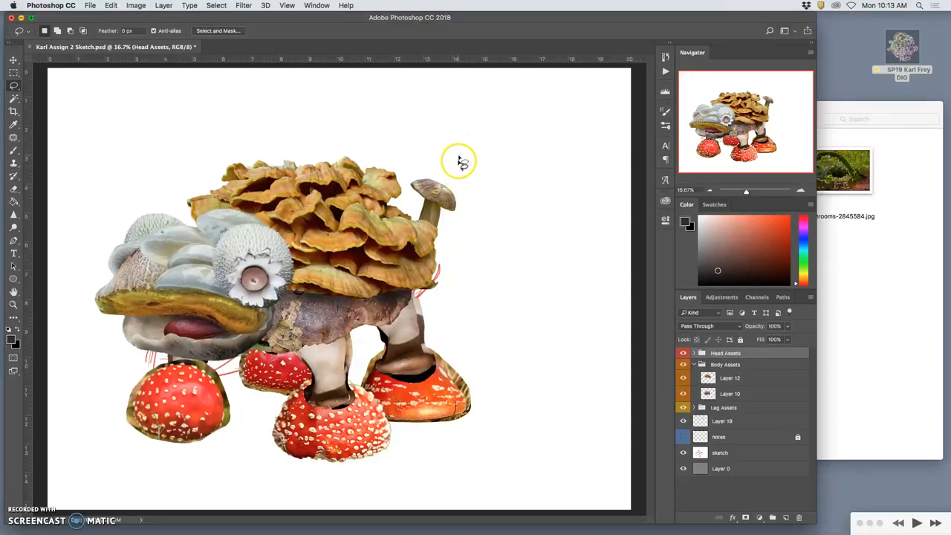
{"action": "mouse_move", "coordinate": [540, 255]}
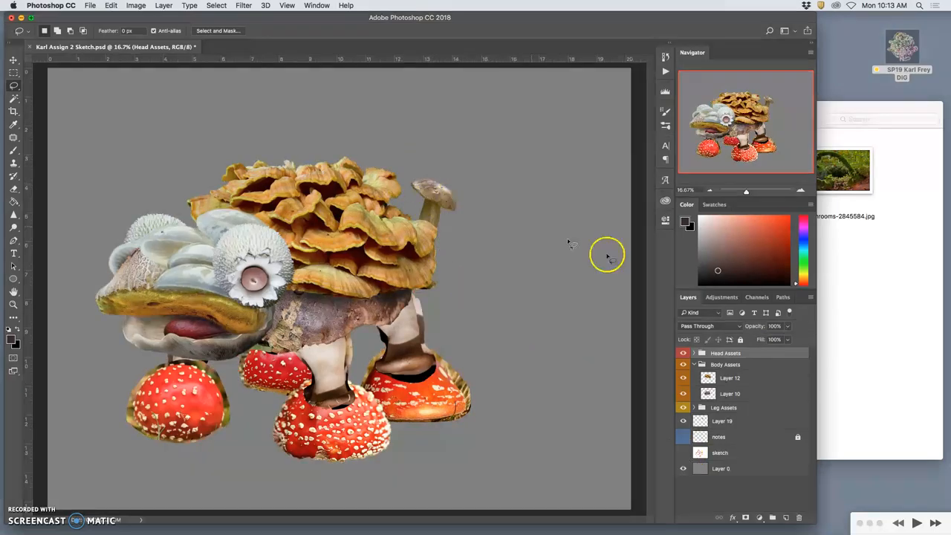
{"action": "mouse_move", "coordinate": [312, 175]}
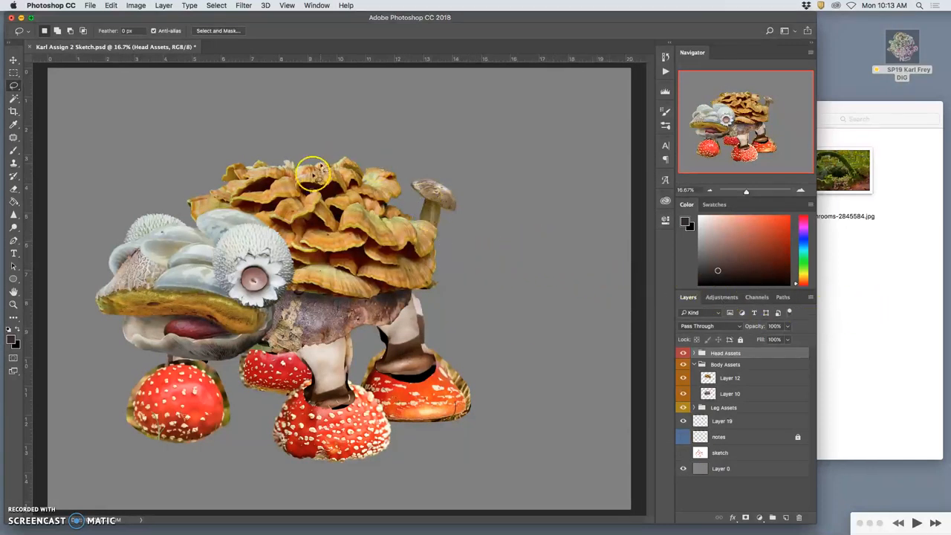
{"action": "mouse_move", "coordinate": [572, 393]}
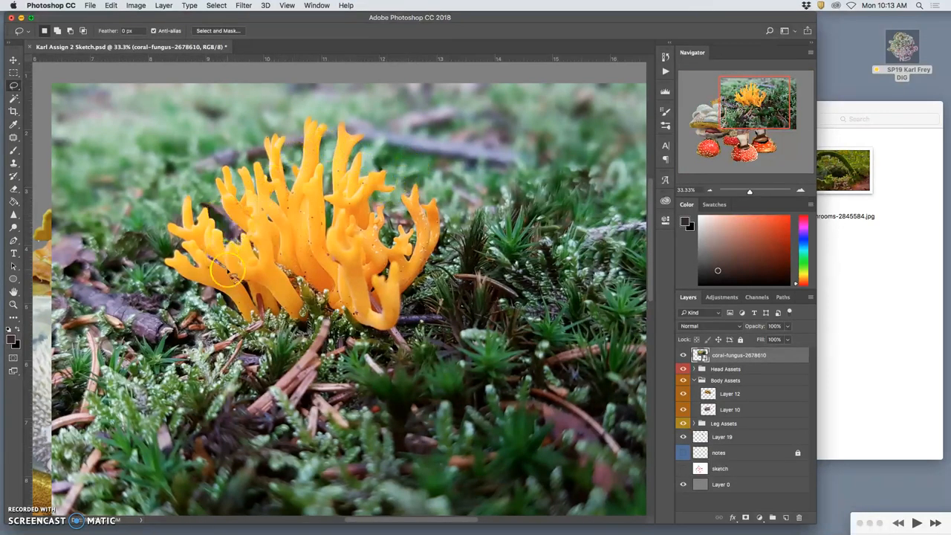
{"action": "mouse_move", "coordinate": [275, 294]}
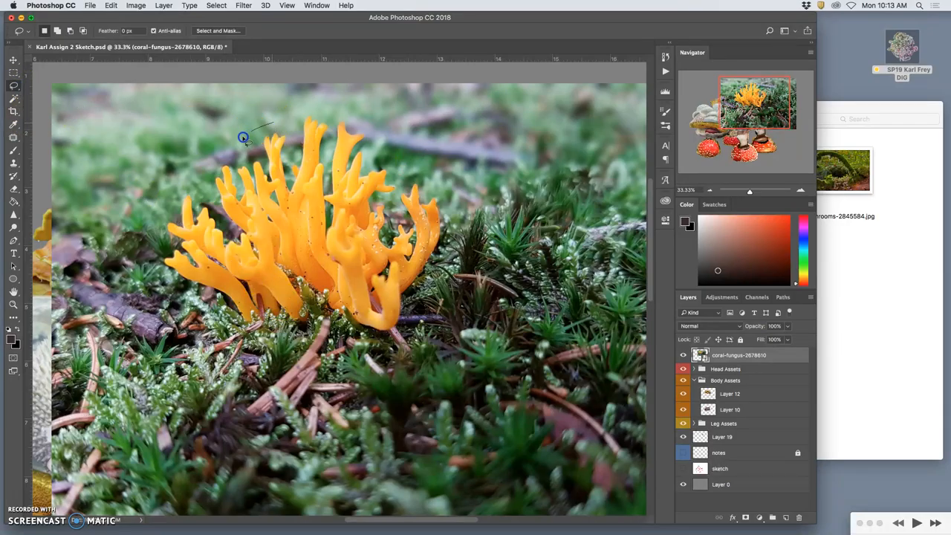
Step: Lasso the orange coral fungus and bring it into the composite above the body as a crest
{"action": "left_click_drag", "start_coordinate": [244, 138], "coordinate": [208, 310]}
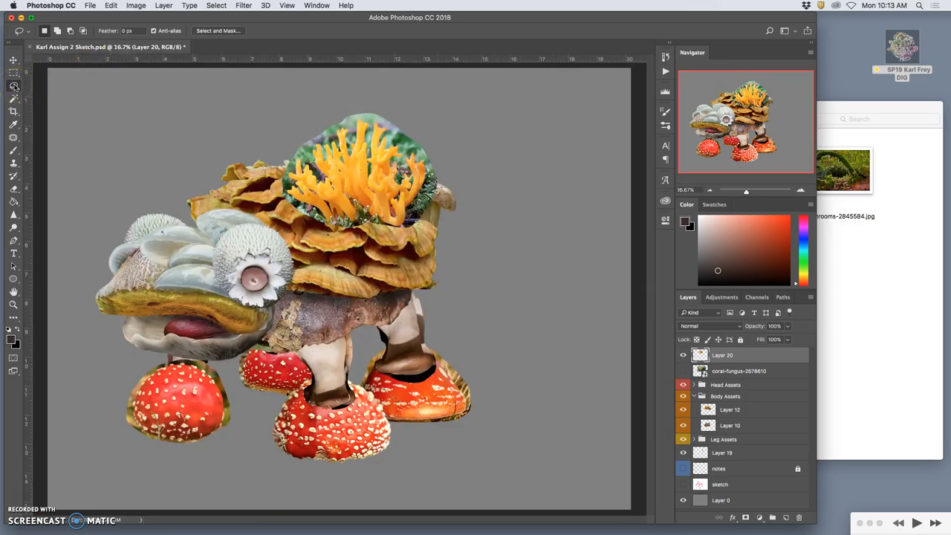
{"action": "left_click", "coordinate": [14, 98]}
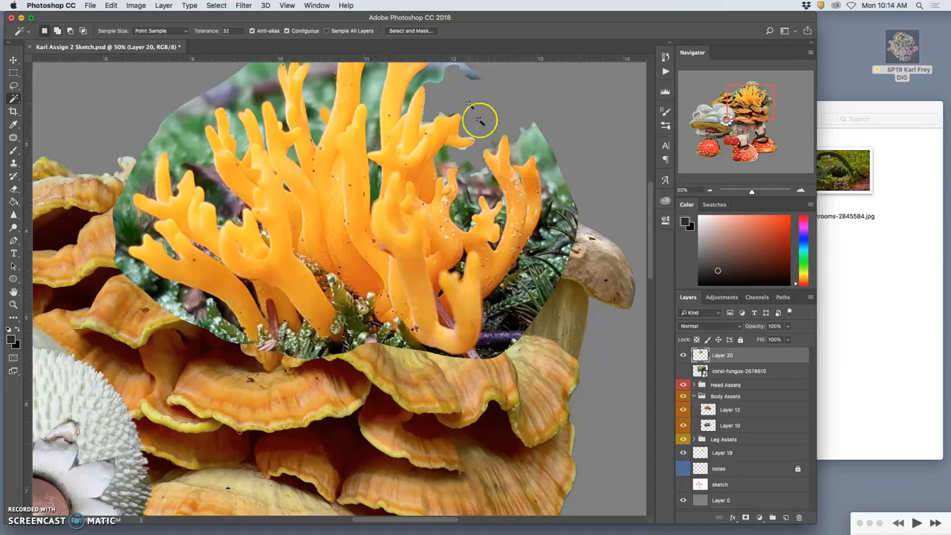
{"action": "mouse_move", "coordinate": [467, 141]}
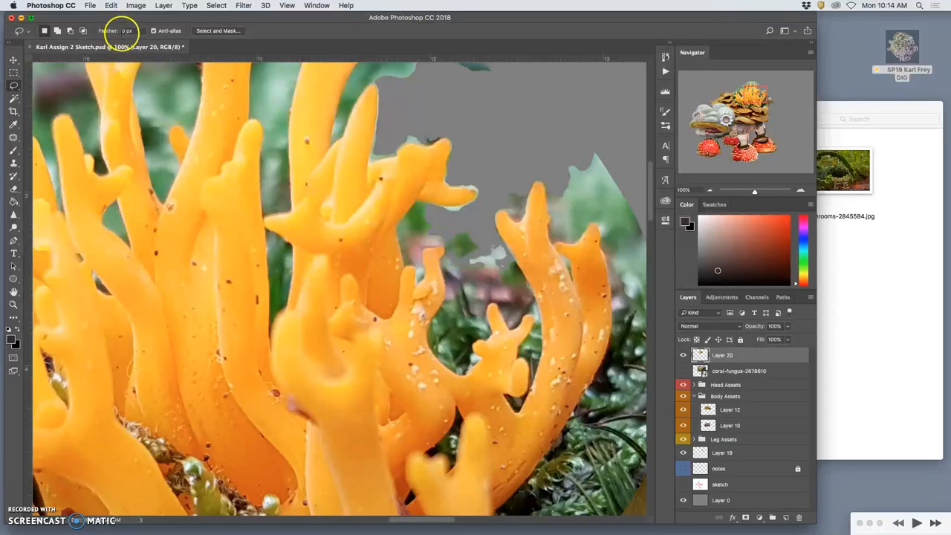
{"action": "triple_click", "coordinate": [127, 30]}
{"action": "type", "text": "2"}
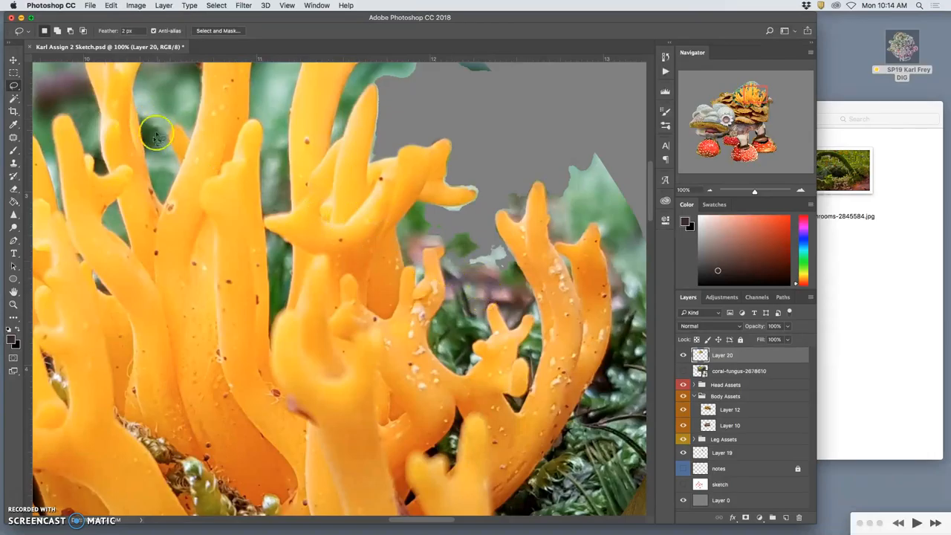
Step: With Quick Selection, clear green moss from between the right and central coral branches
{"action": "left_click", "coordinate": [14, 98]}
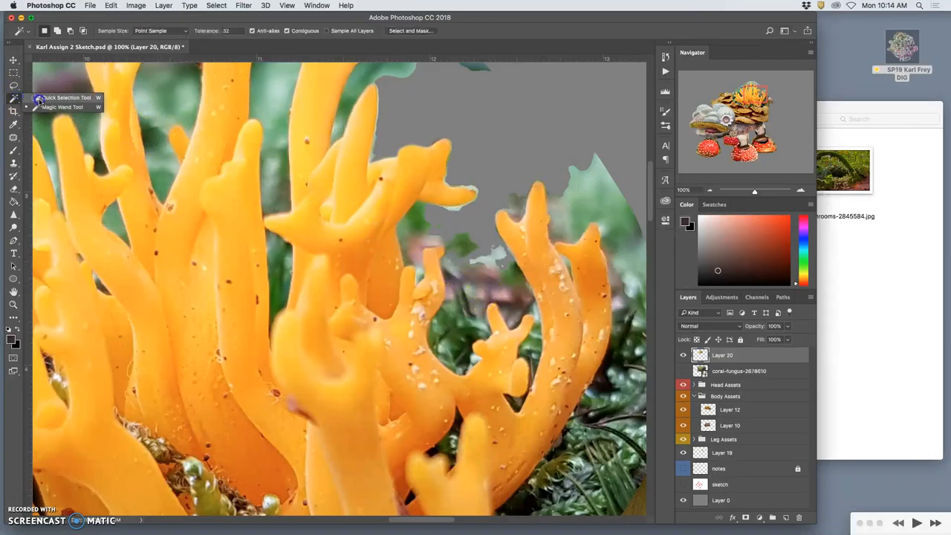
{"action": "left_click", "coordinate": [62, 98]}
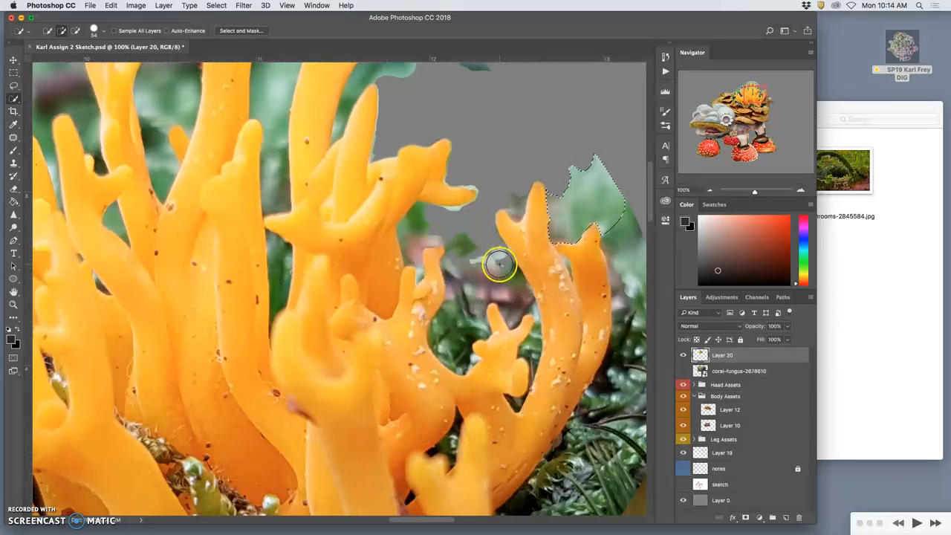
{"action": "left_click_drag", "start_coordinate": [499, 264], "coordinate": [493, 223]}
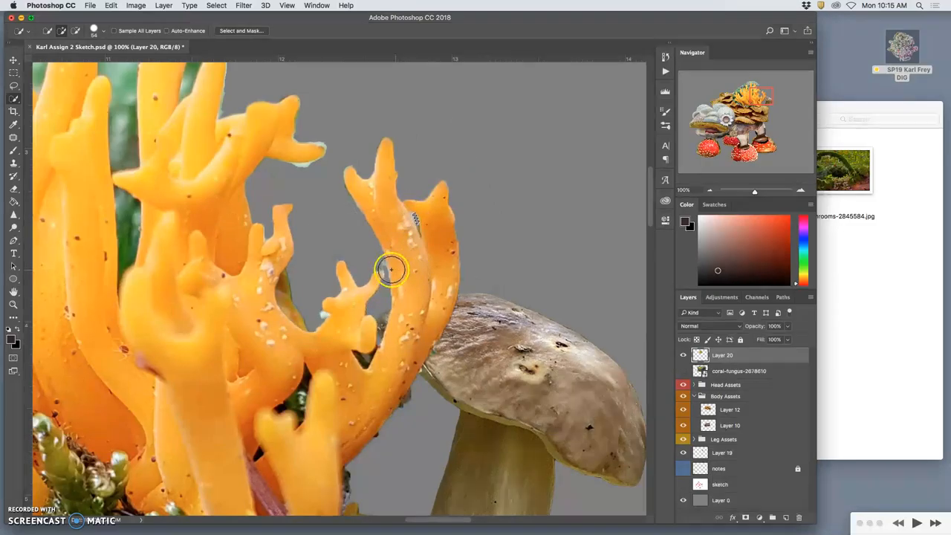
{"action": "mouse_move", "coordinate": [393, 307]}
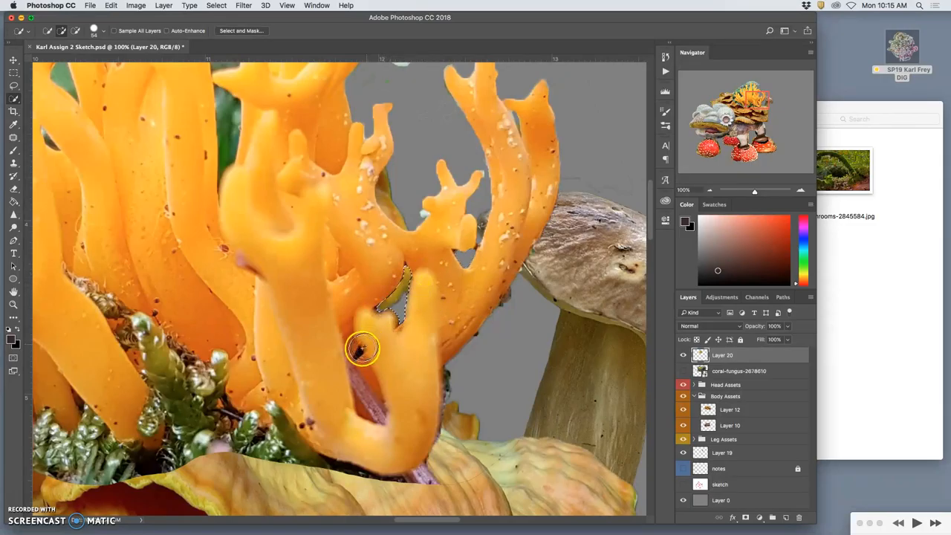
{"action": "mouse_move", "coordinate": [443, 345]}
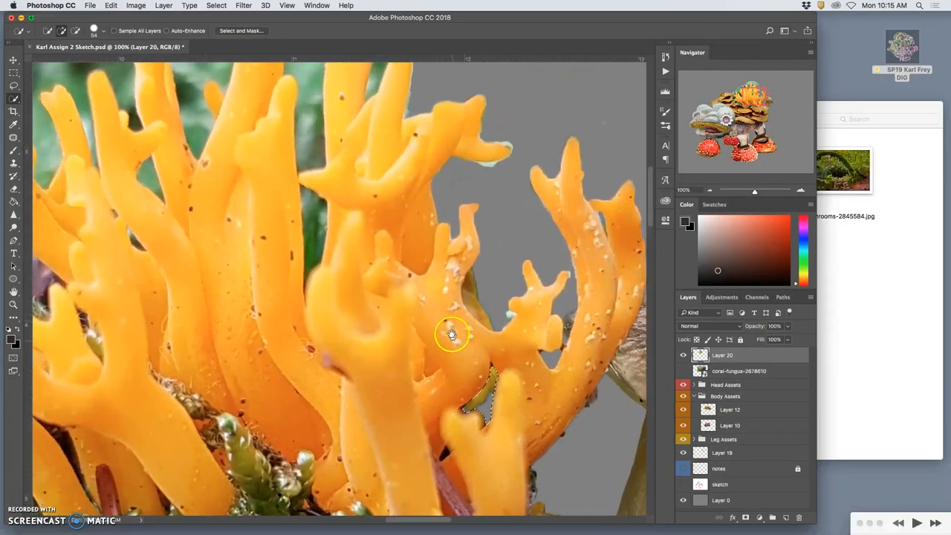
{"action": "left_click_drag", "start_coordinate": [452, 333], "coordinate": [458, 358]}
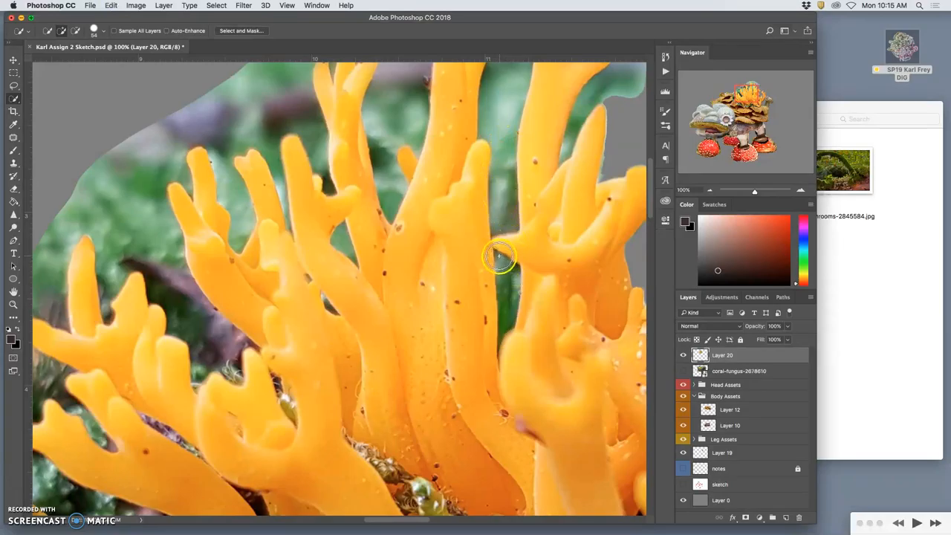
{"action": "left_click_drag", "start_coordinate": [498, 255], "coordinate": [505, 330]}
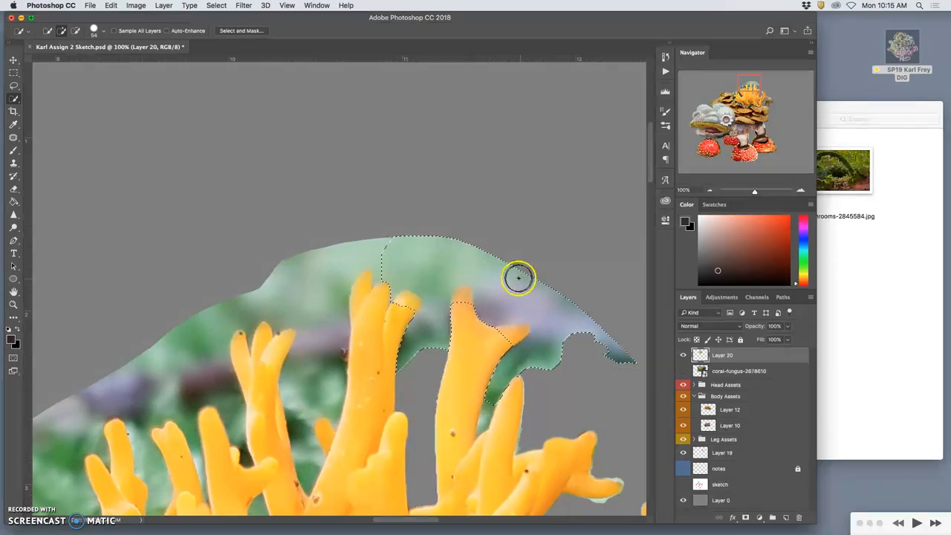
{"action": "mouse_move", "coordinate": [359, 305]}
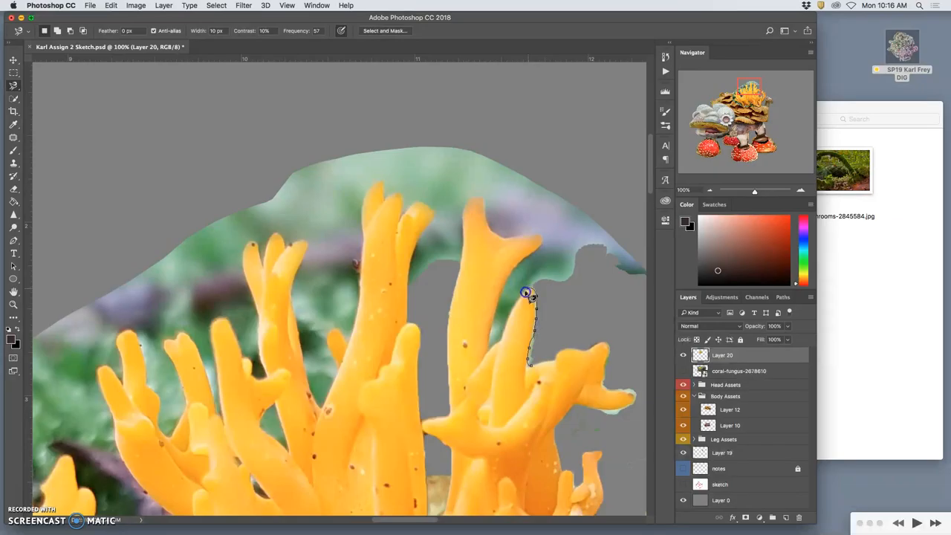
{"action": "mouse_move", "coordinate": [505, 335]}
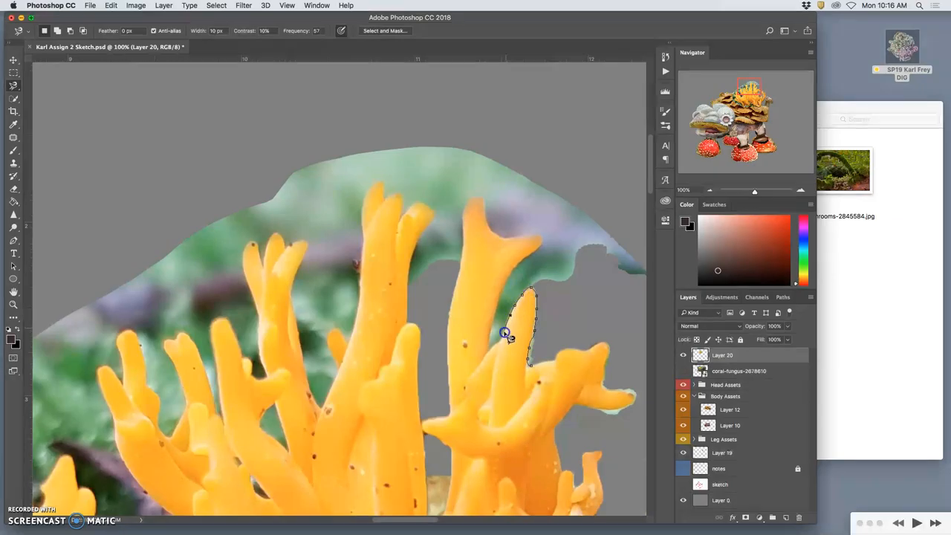
{"action": "mouse_move", "coordinate": [490, 334]}
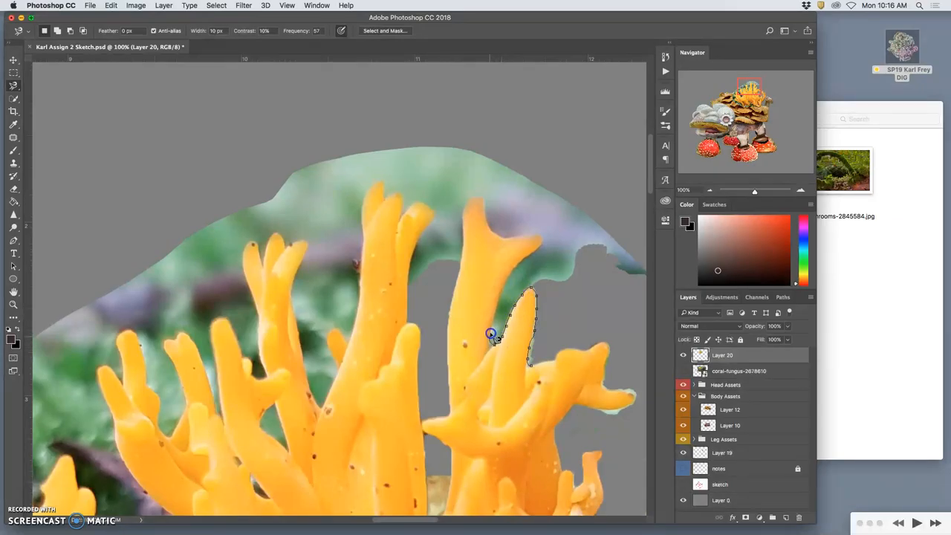
{"action": "mouse_move", "coordinate": [496, 345]}
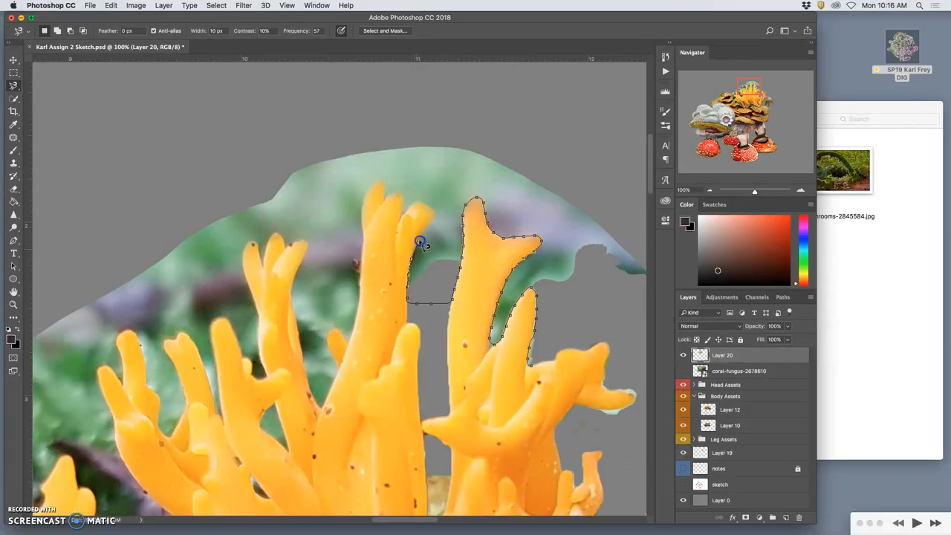
{"action": "mouse_move", "coordinate": [413, 205]}
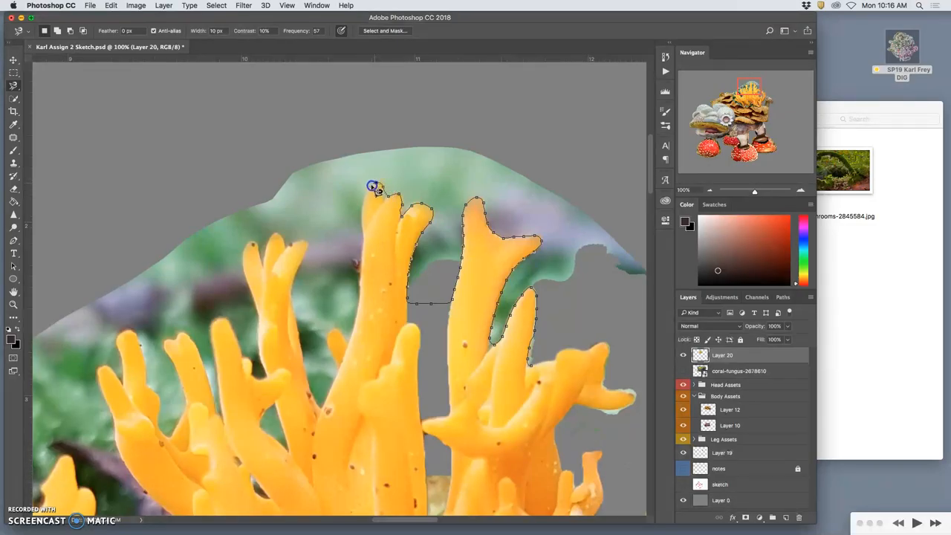
Step: Trace around the upper branch tips with the Magnetic Lasso and delete the background and stray slivers
{"action": "left_click", "coordinate": [362, 239]}
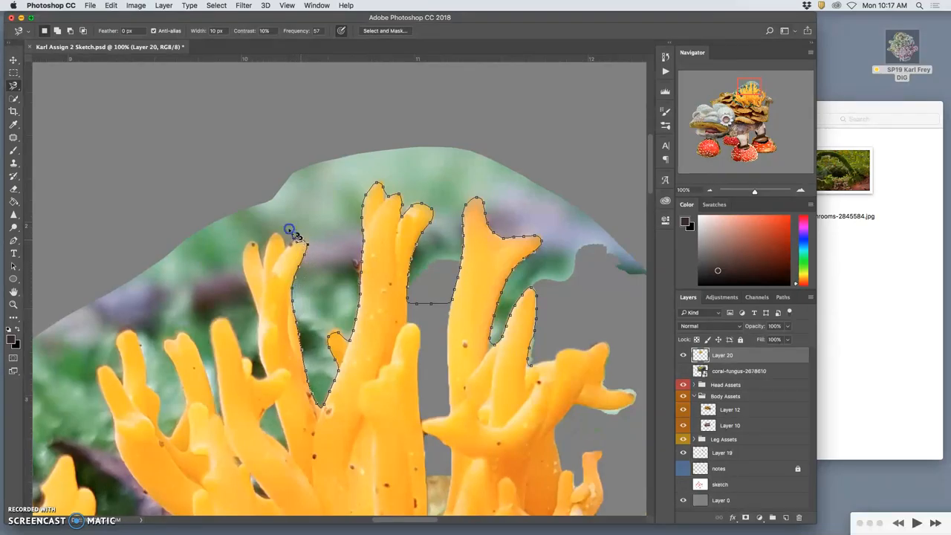
{"action": "left_click", "coordinate": [609, 266]}
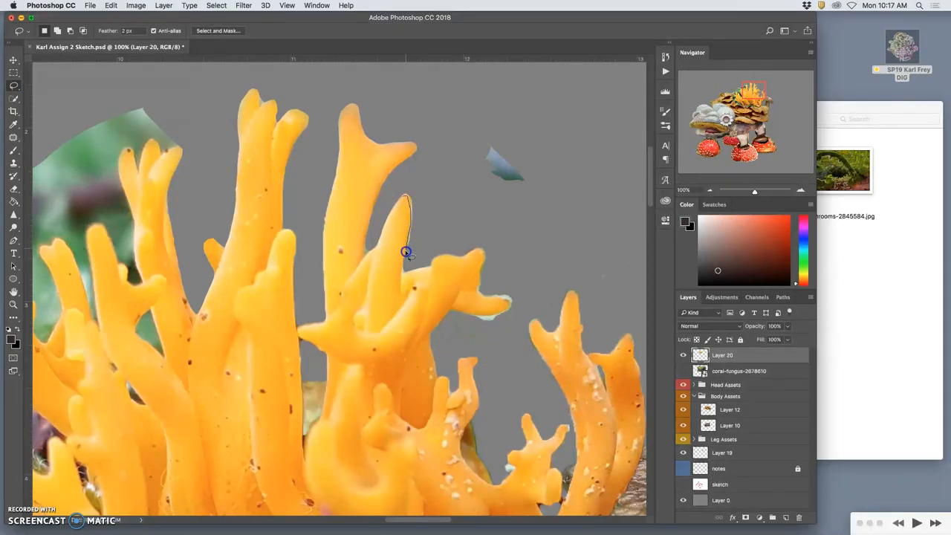
{"action": "left_click_drag", "start_coordinate": [405, 253], "coordinate": [418, 217]}
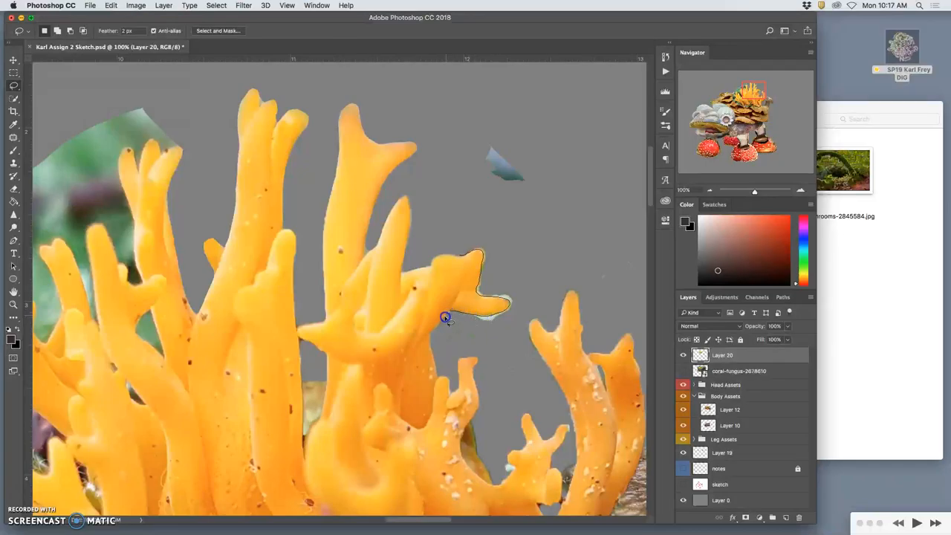
{"action": "left_click", "coordinate": [440, 364]}
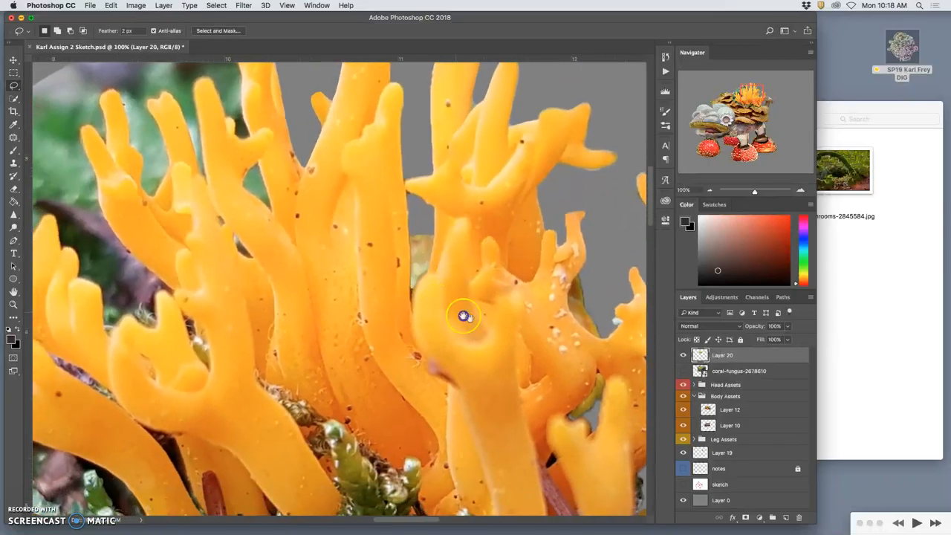
{"action": "left_click_drag", "start_coordinate": [464, 315], "coordinate": [443, 137]}
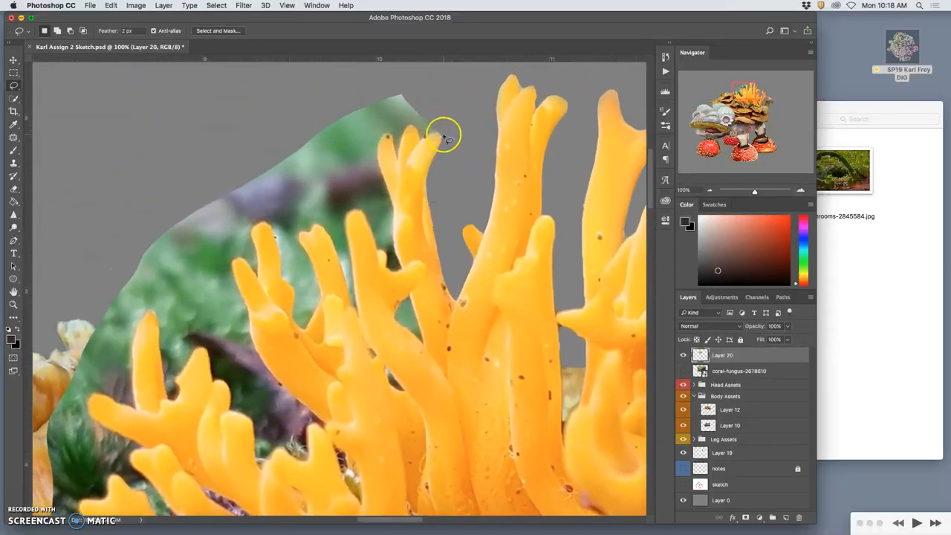
{"action": "mouse_move", "coordinate": [422, 142]}
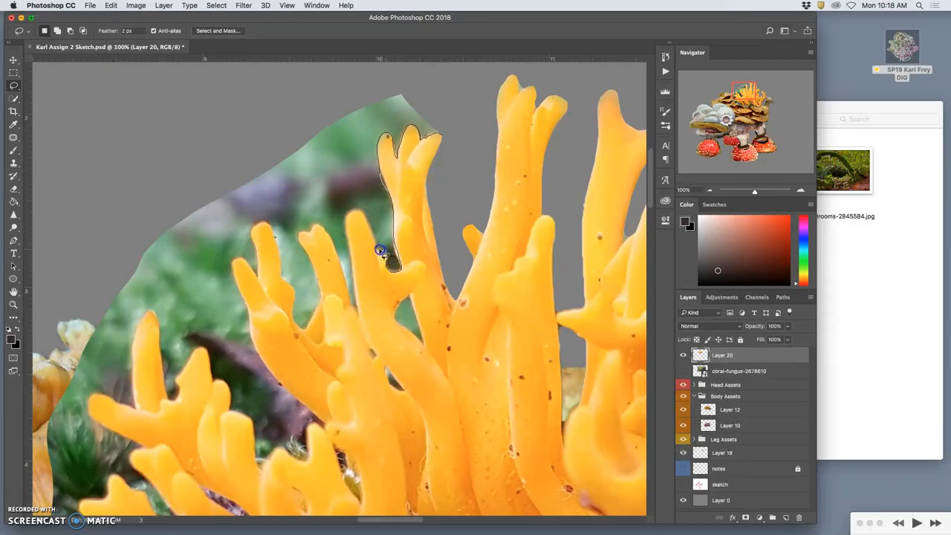
Step: Lasso the leftover green patch above the left branches for removal
{"action": "left_click_drag", "start_coordinate": [378, 250], "coordinate": [433, 72]}
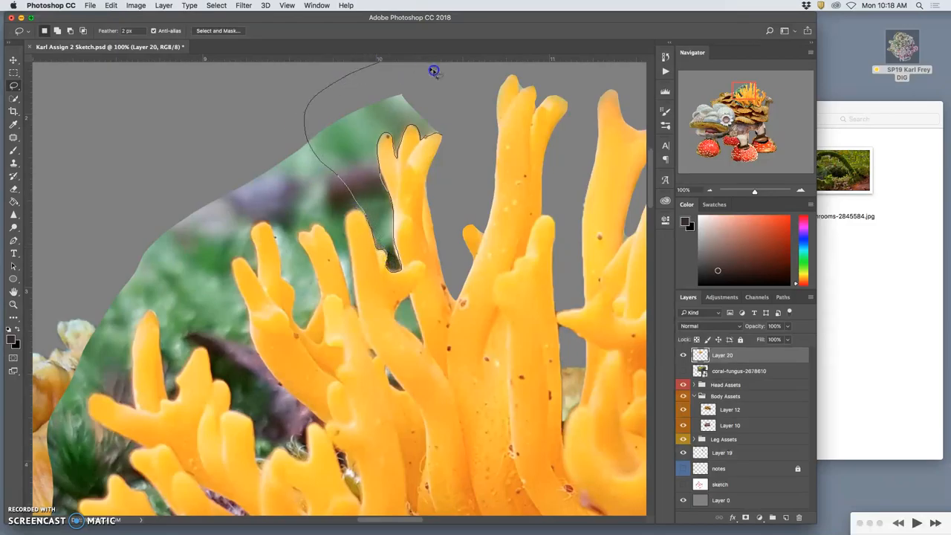